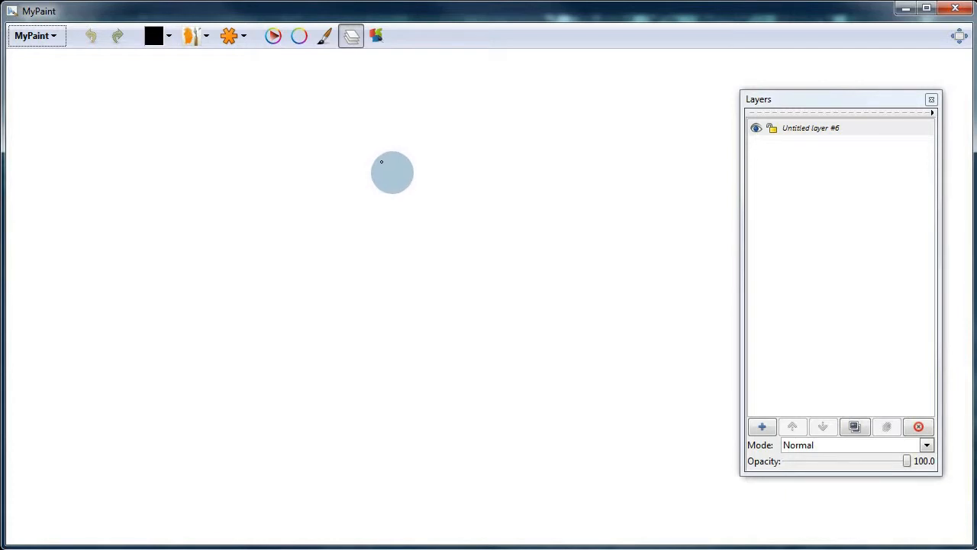
# Sketch the ellipse, arrow and 'My Drawing' strokes, then add a new layer.
pyautogui.moveTo(392, 171); pyautogui.dragTo(435, 129)
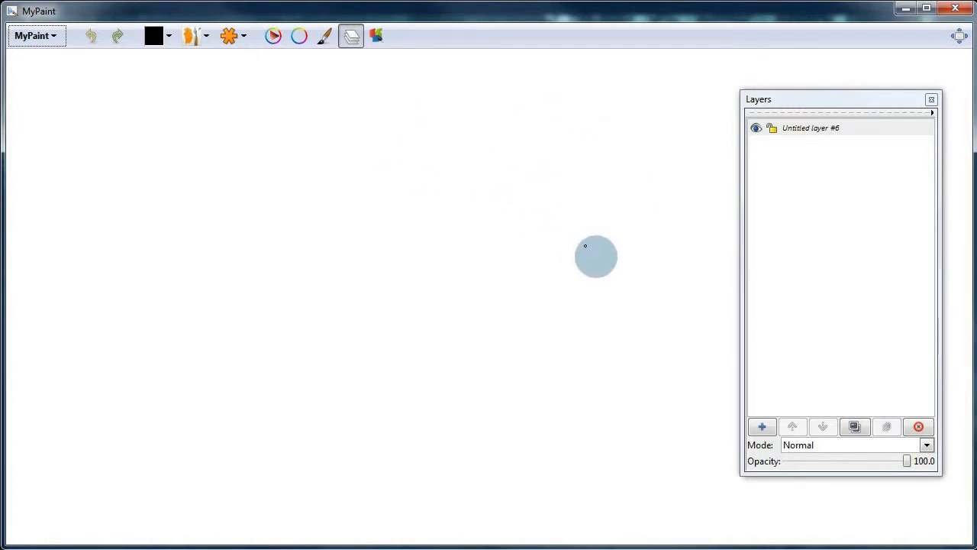
pyautogui.moveTo(595, 256); pyautogui.dragTo(380, 216)
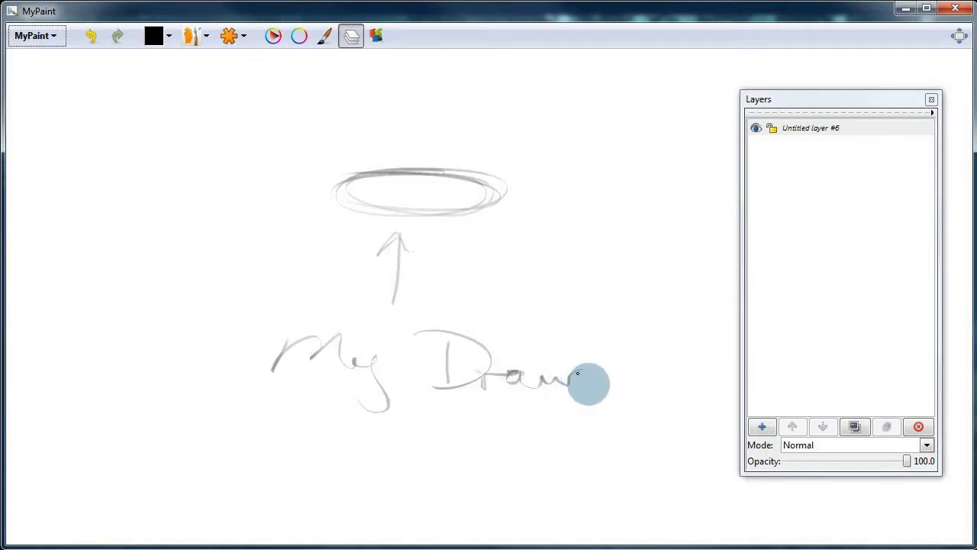
pyautogui.click(761, 426)
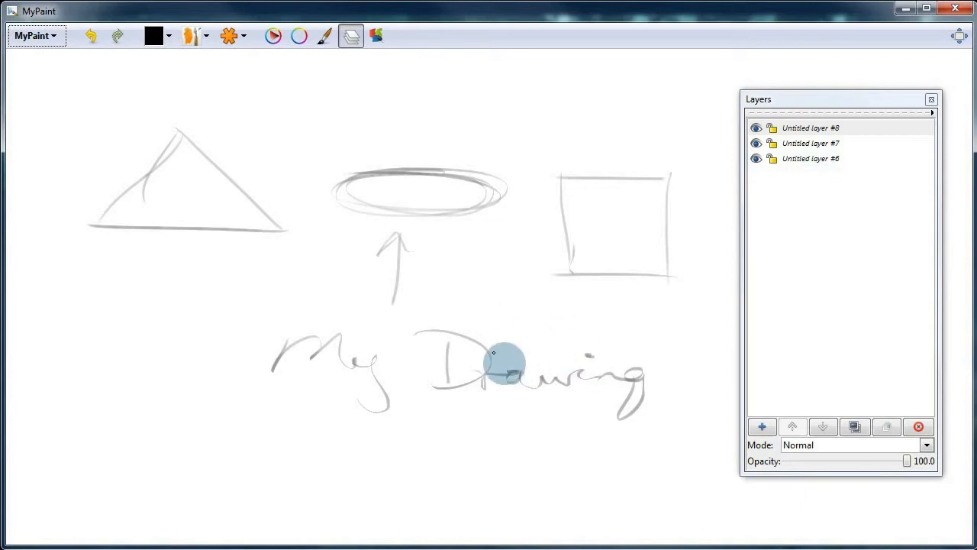
pyautogui.moveTo(421, 319)
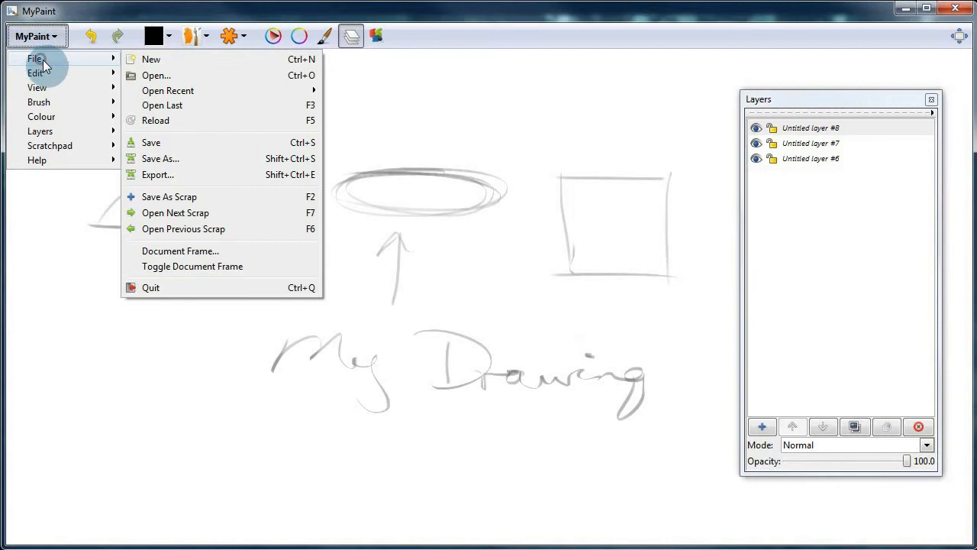
# Bring up Save As and list formats such as Multiple PNG transparent and JPEG 90%.
pyautogui.click(152, 142)
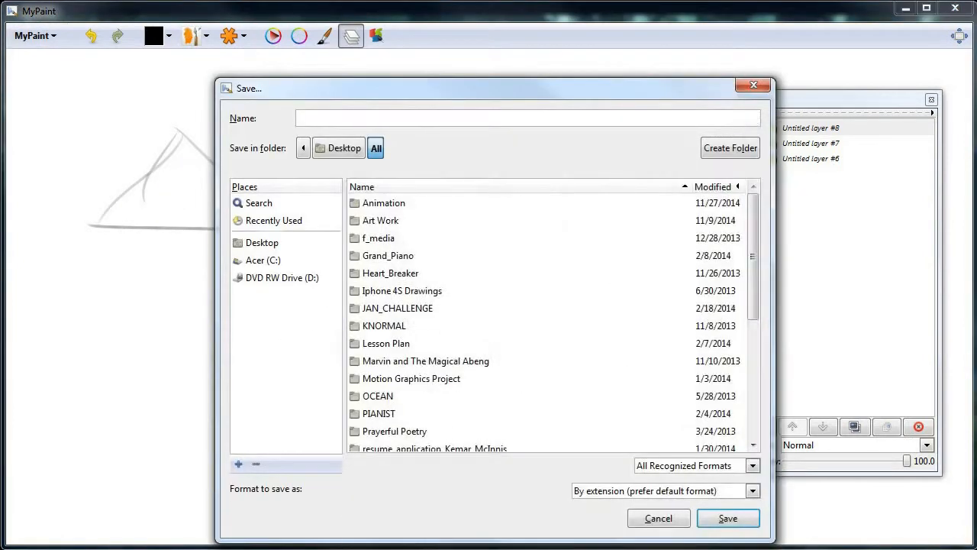
pyautogui.click(751, 490)
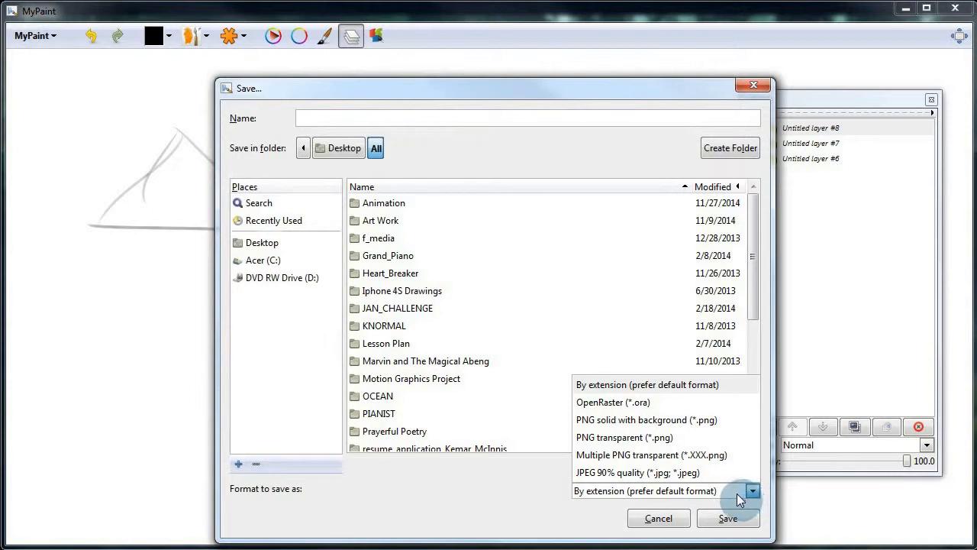
pyautogui.moveTo(685, 449)
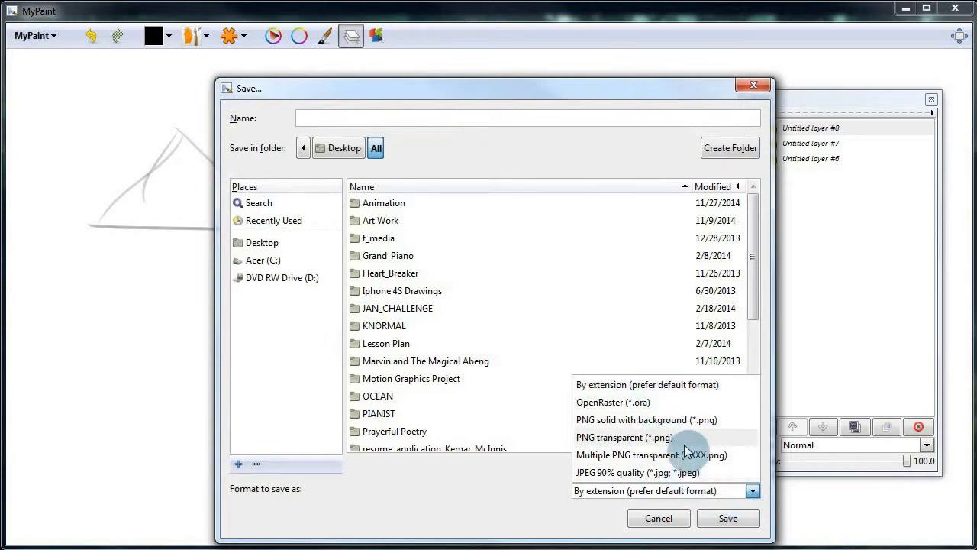
pyautogui.moveTo(636, 390)
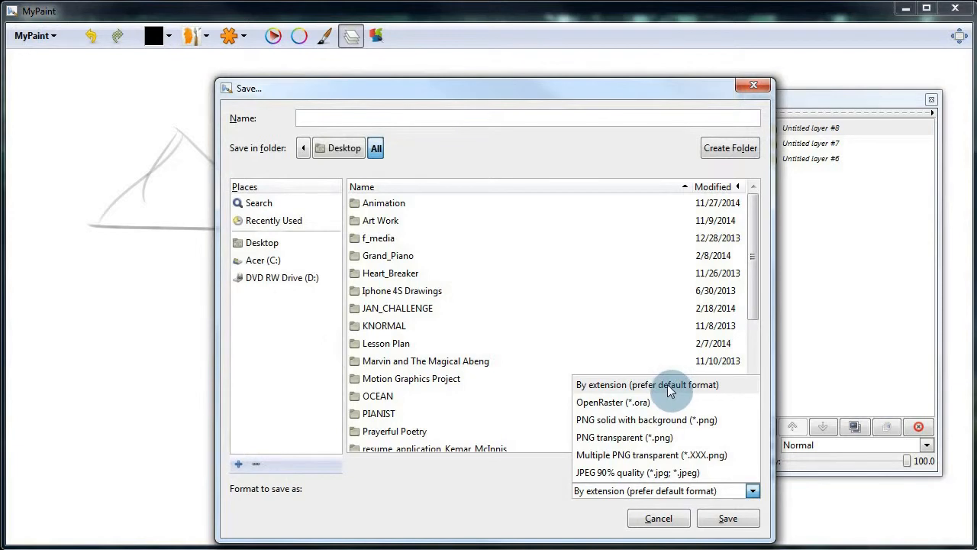
pyautogui.moveTo(660, 391)
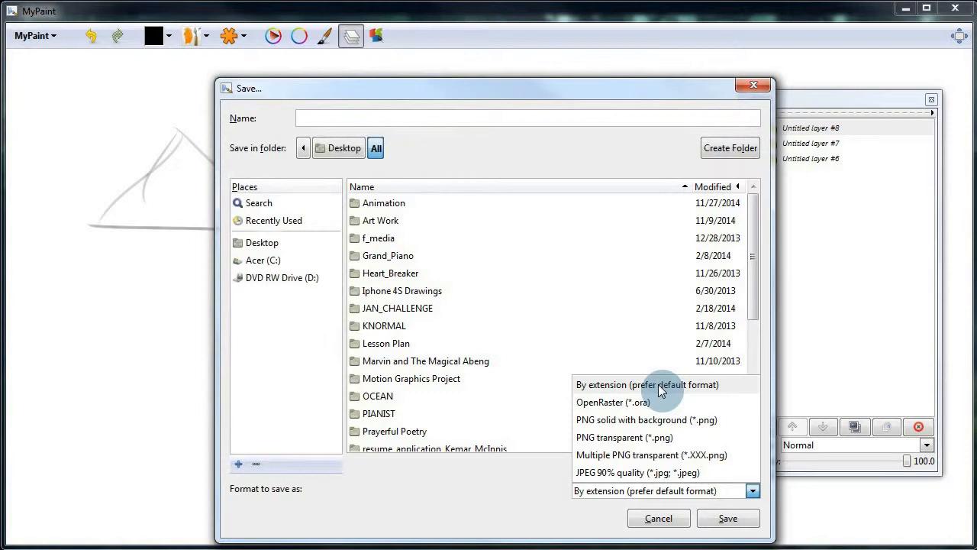
pyautogui.moveTo(656, 388)
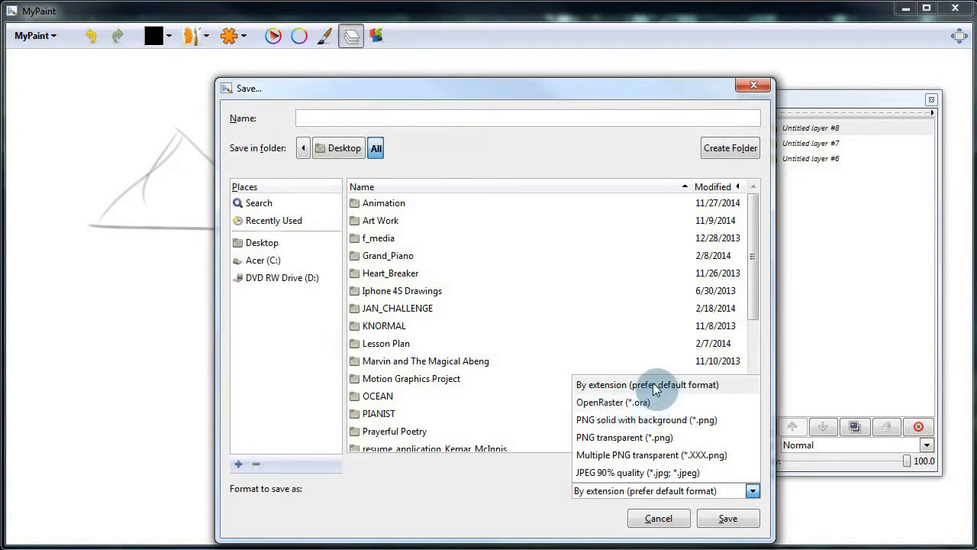
pyautogui.moveTo(654, 402)
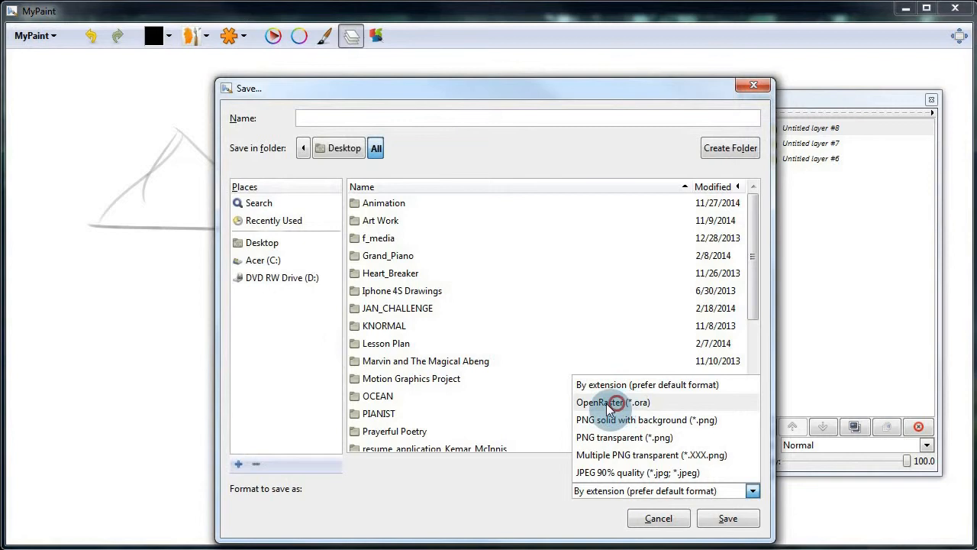
# Save the drawing to the Desktop as mystuff.ora in OpenRaster format.
pyautogui.click(613, 402)
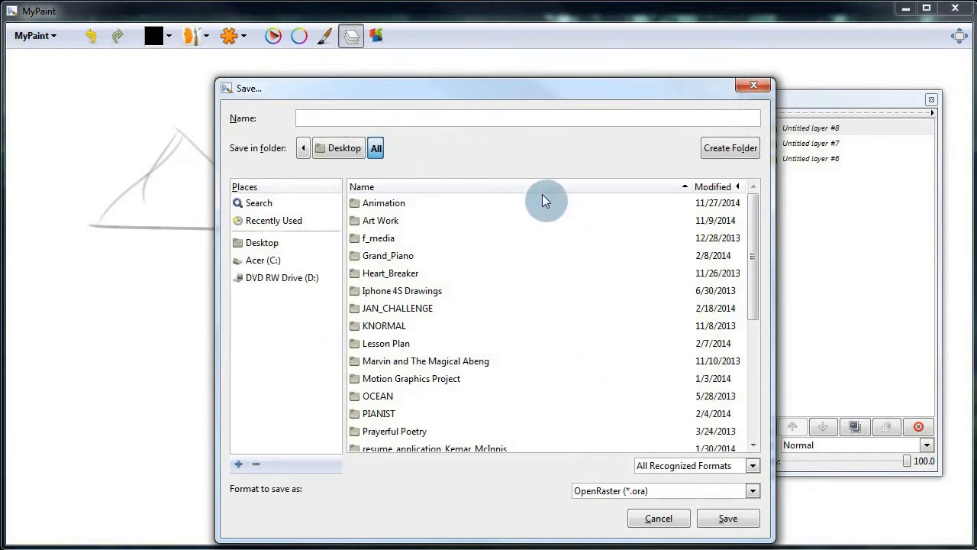
pyautogui.moveTo(510, 177)
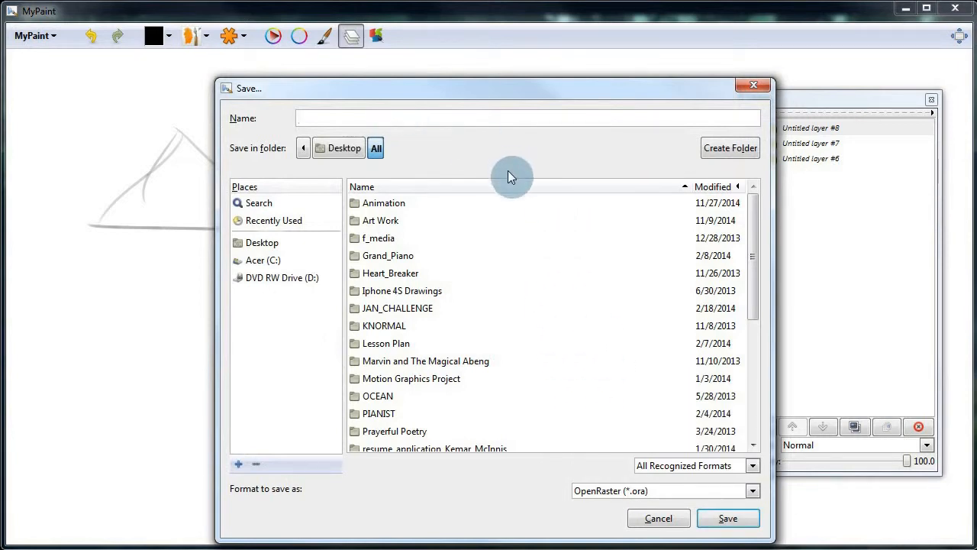
pyautogui.write('mystuff')
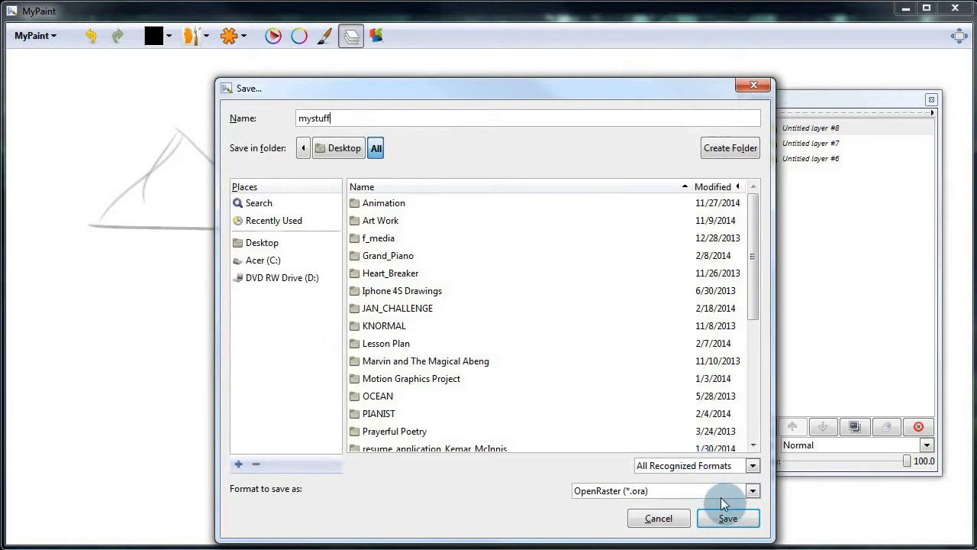
pyautogui.click(728, 517)
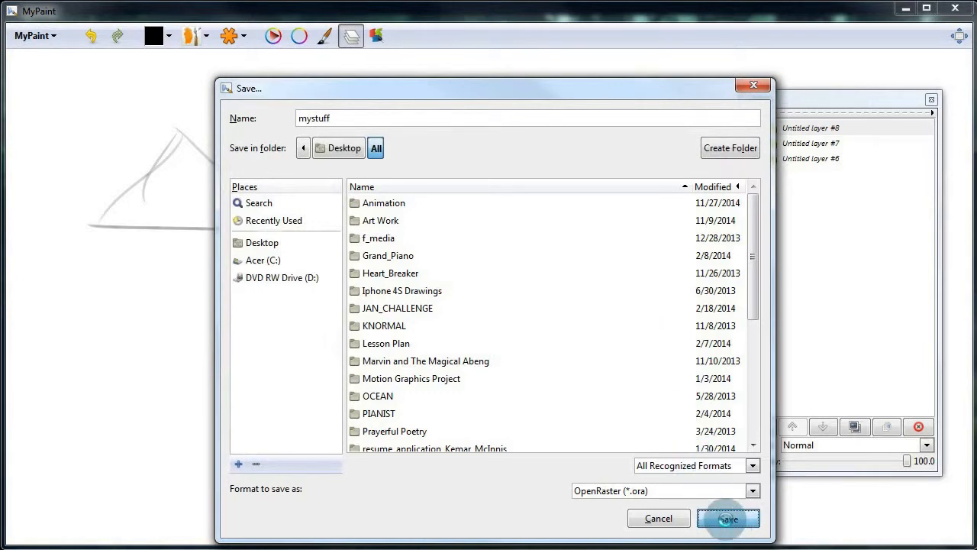
pyautogui.click(726, 517)
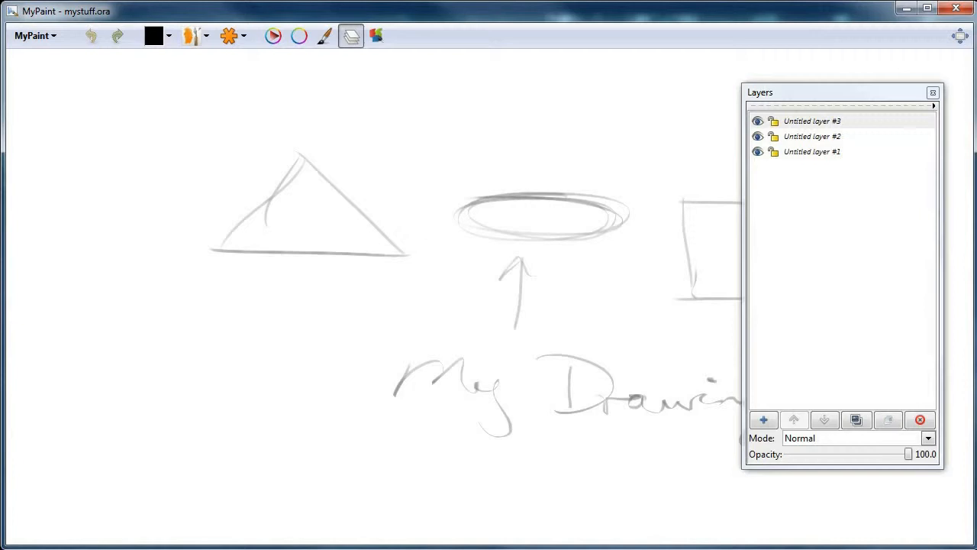
# Toggle the top layer's eye icon to hide the triangle's layer.
pyautogui.click(757, 120)
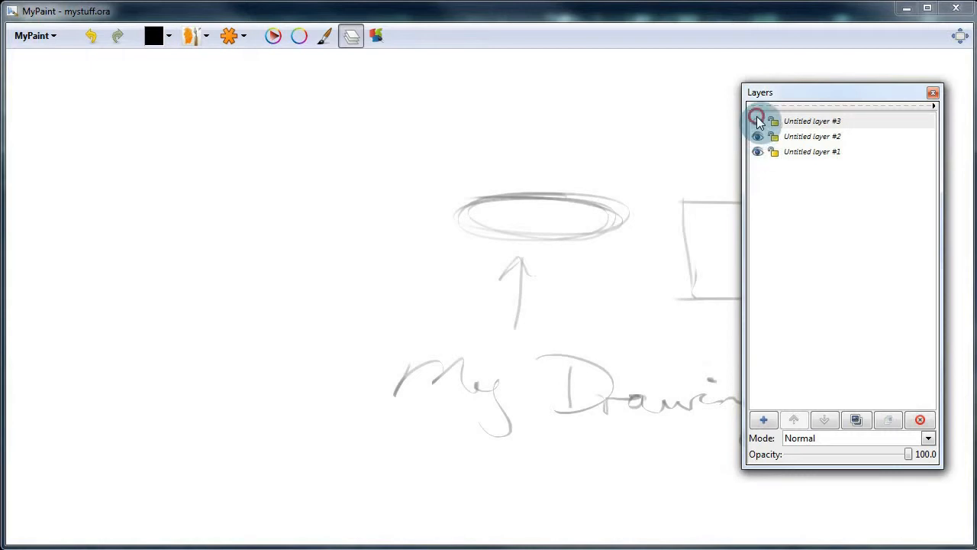
pyautogui.click(758, 120)
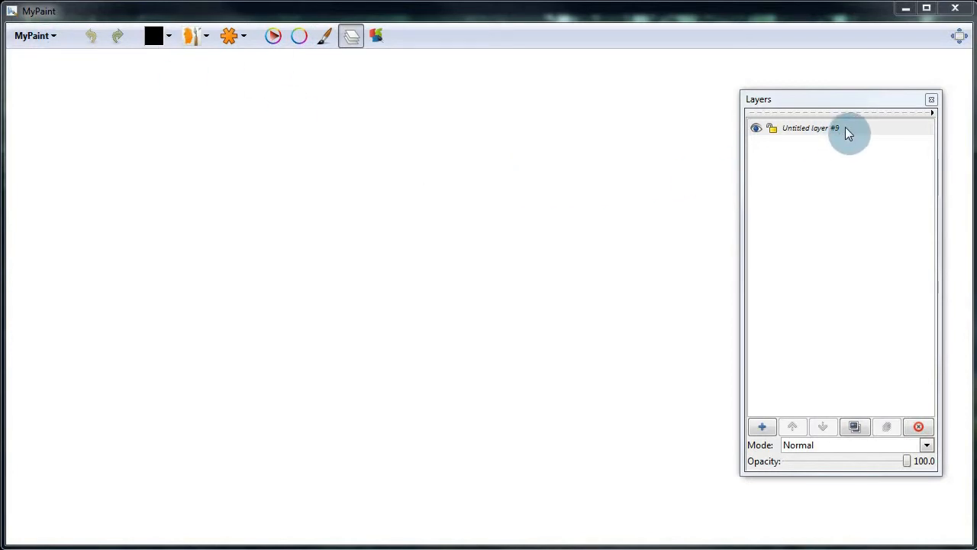
# Draw the grey zigzag scribble on the new canvas's single layer.
pyautogui.click(825, 127)
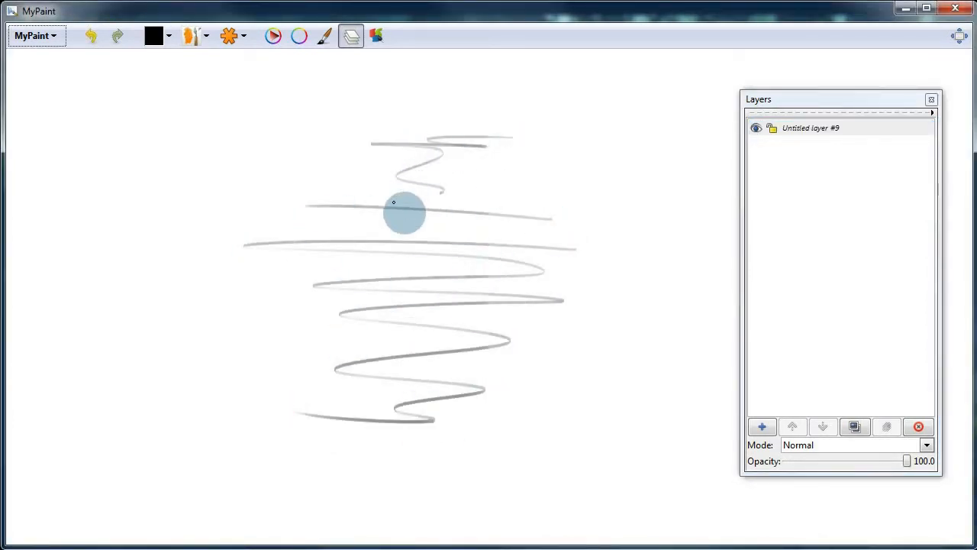
pyautogui.click(36, 36)
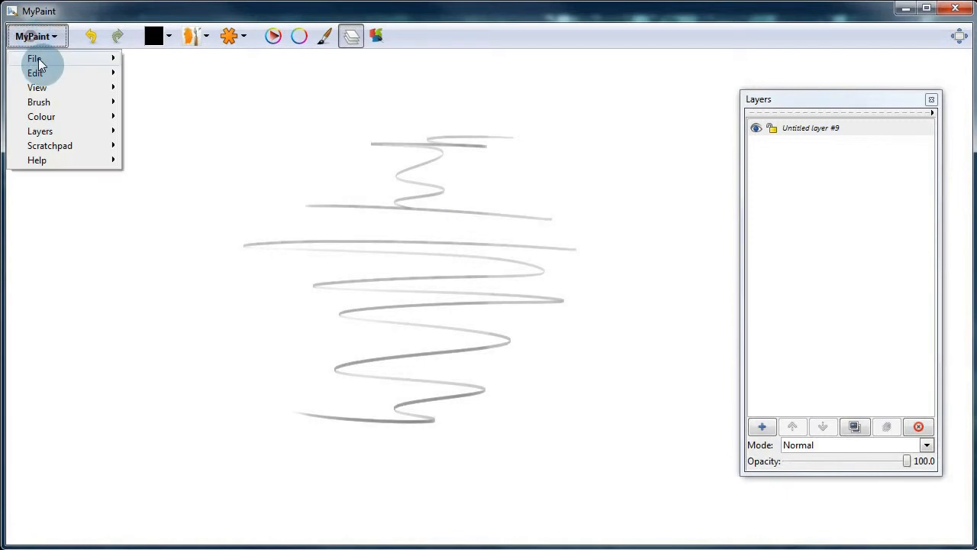
# Save the scribble as squiggly using the 'PNG solid with background' format.
pyautogui.click(34, 58)
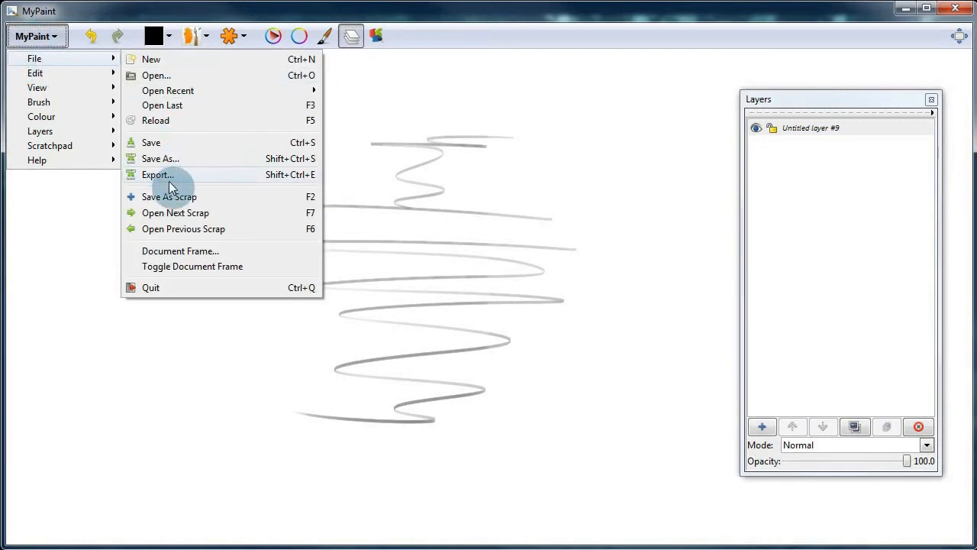
pyautogui.click(158, 175)
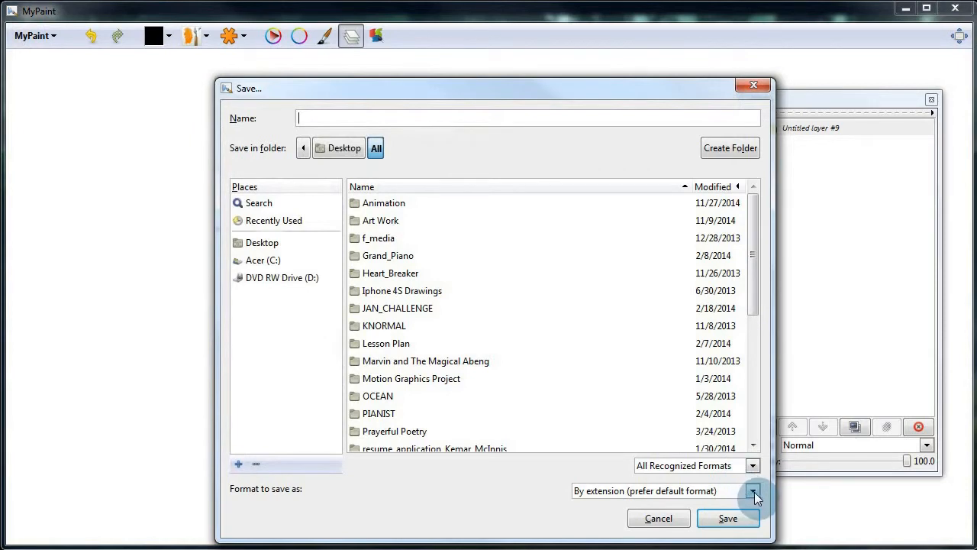
pyautogui.click(752, 491)
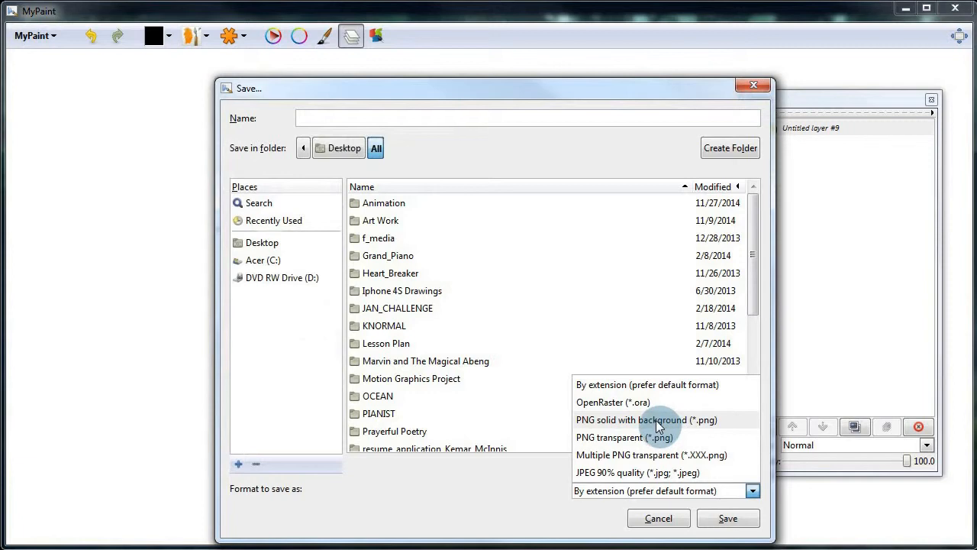
pyautogui.click(646, 419)
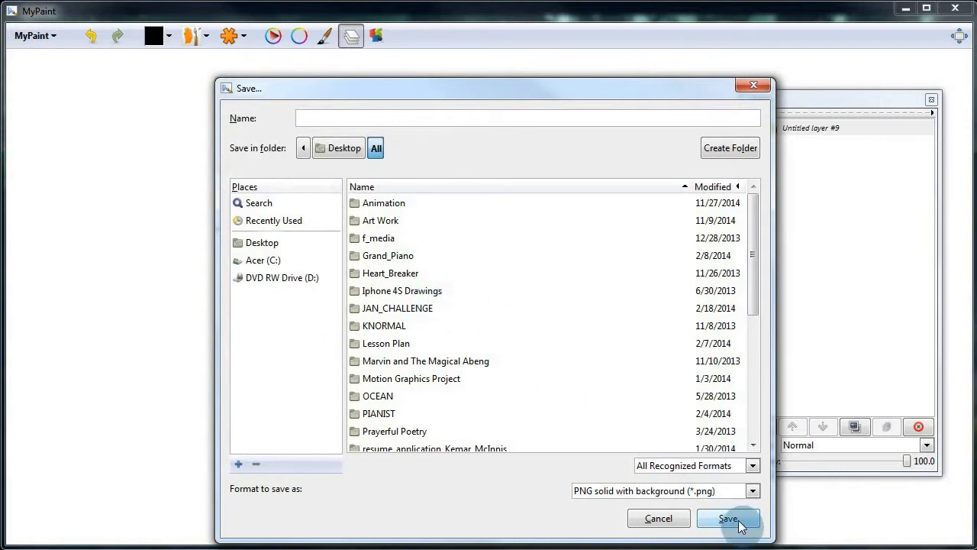
pyautogui.click(728, 518)
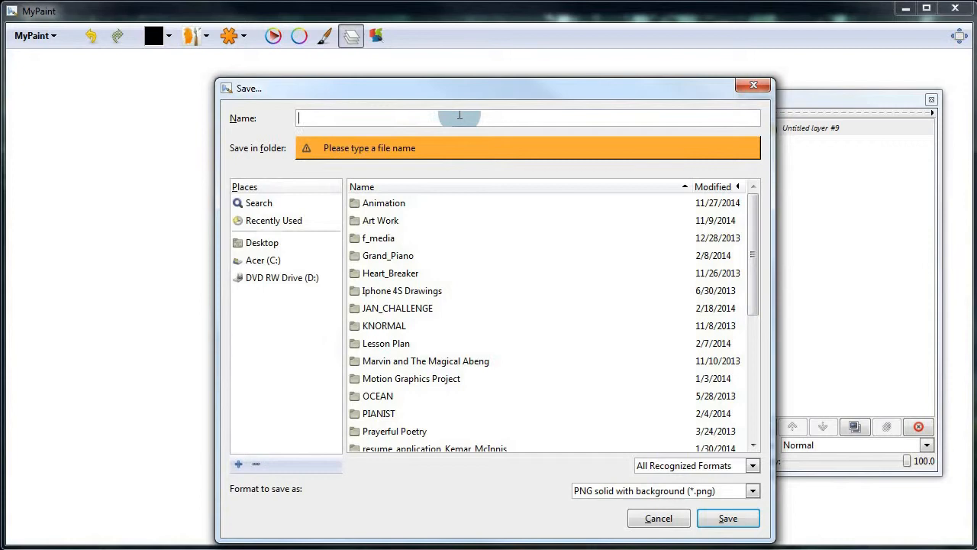
pyautogui.write('squiggly')
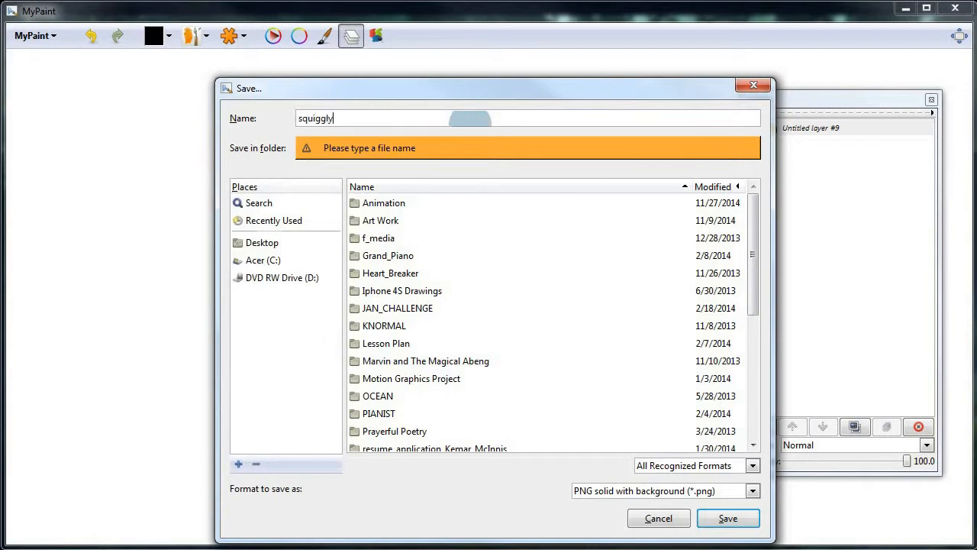
pyautogui.click(728, 518)
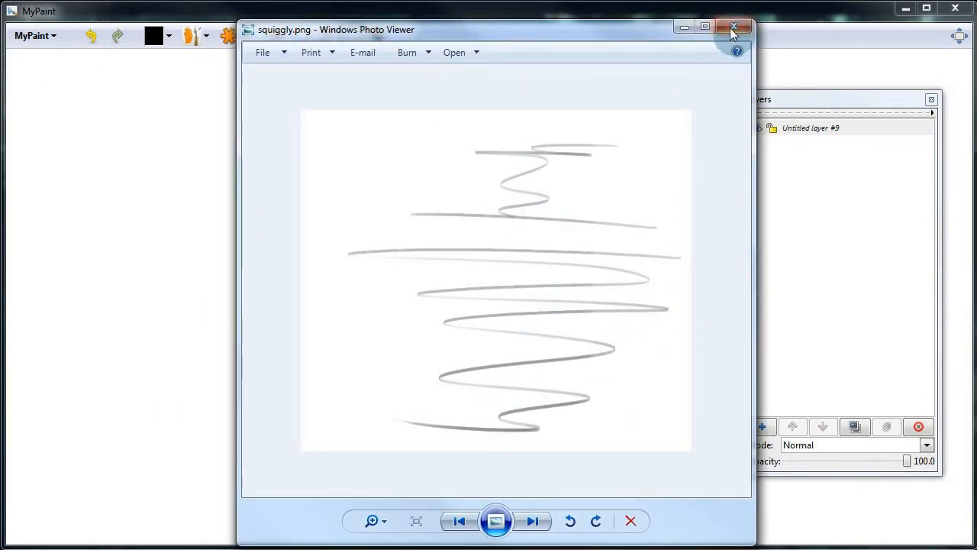
# Close squiggly.png in Windows Photo Viewer.
pyautogui.click(736, 29)
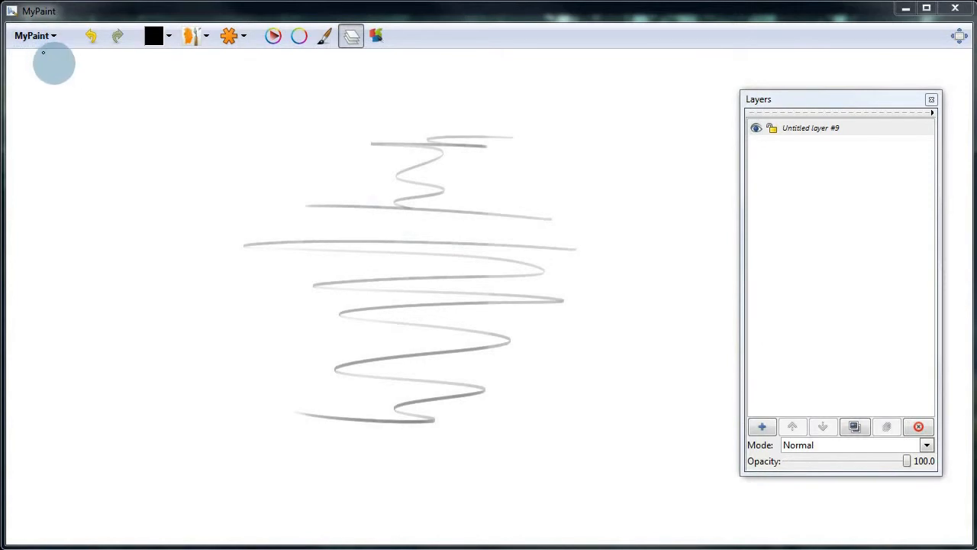
pyautogui.click(35, 36)
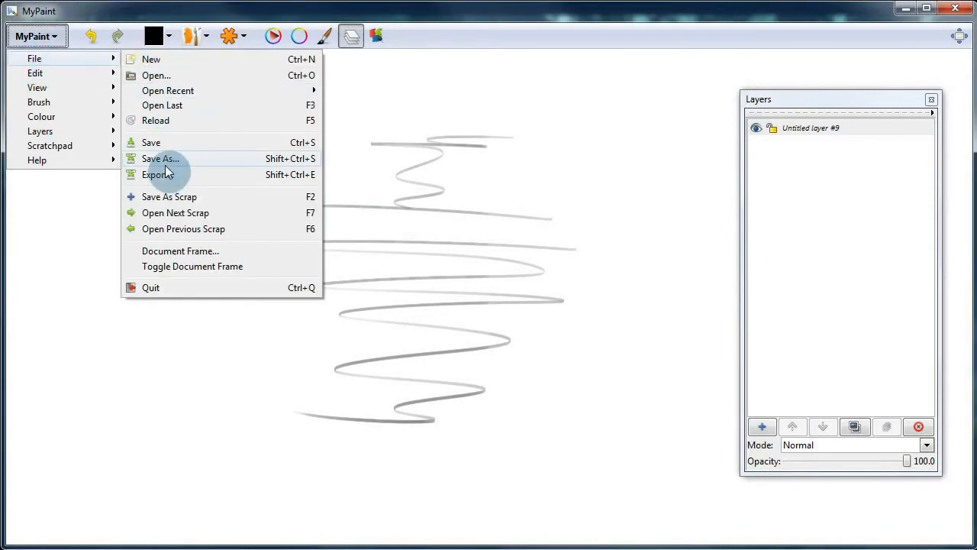
pyautogui.click(160, 159)
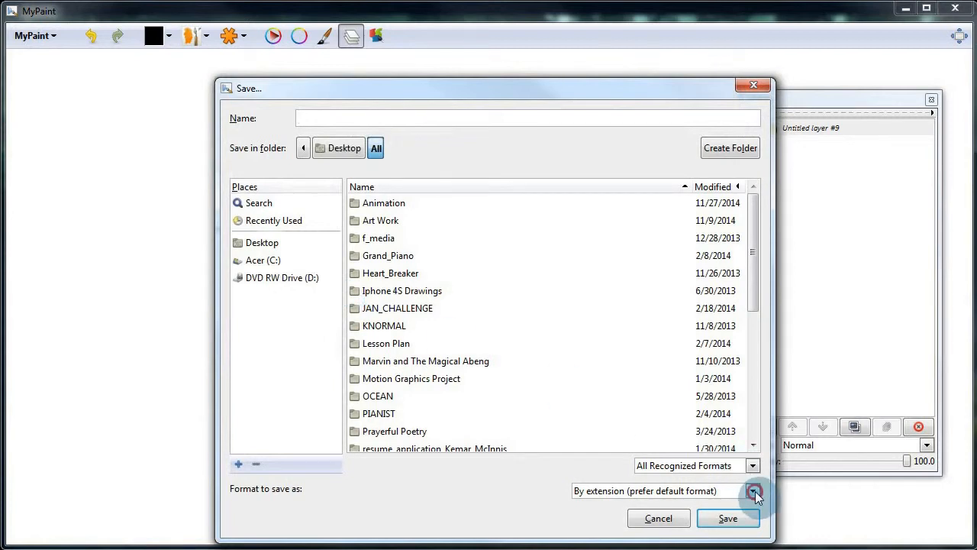
pyautogui.click(753, 491)
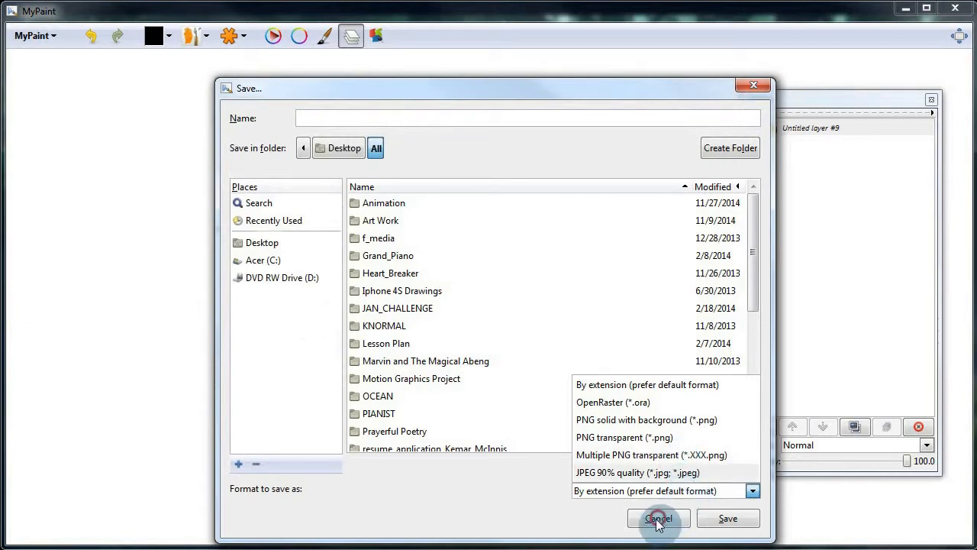
pyautogui.click(658, 518)
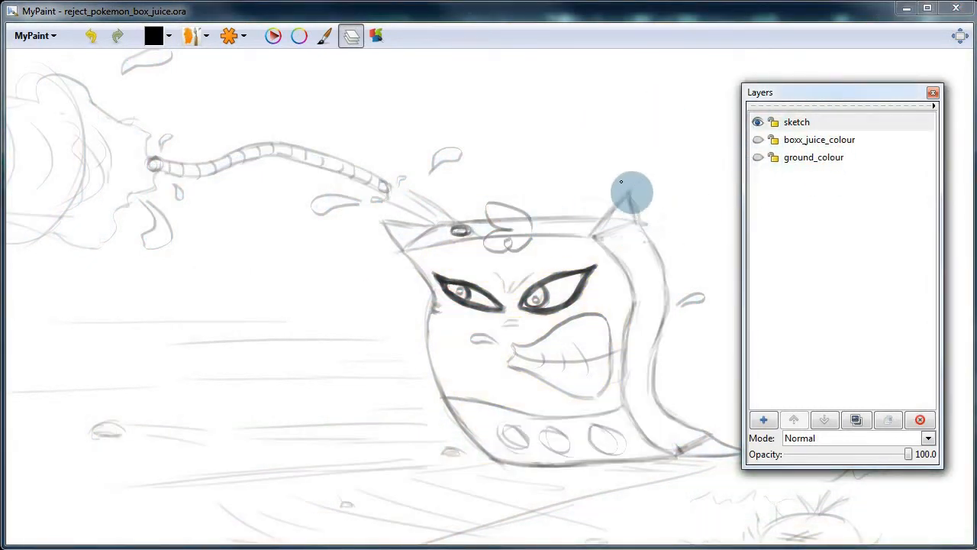
# Turn on the boxx_juice_colour, sketch and ground_colour layers' visibility.
pyautogui.click(758, 121)
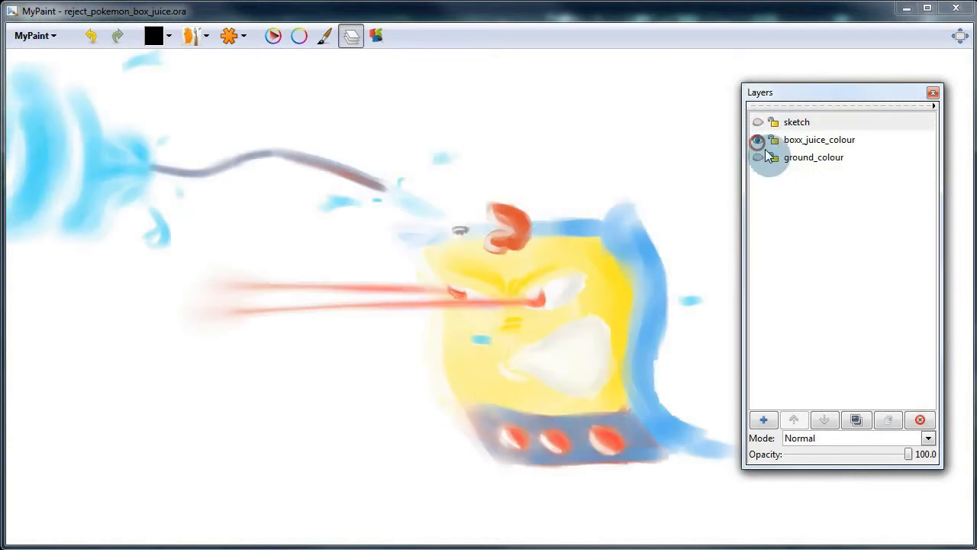
pyautogui.click(757, 140)
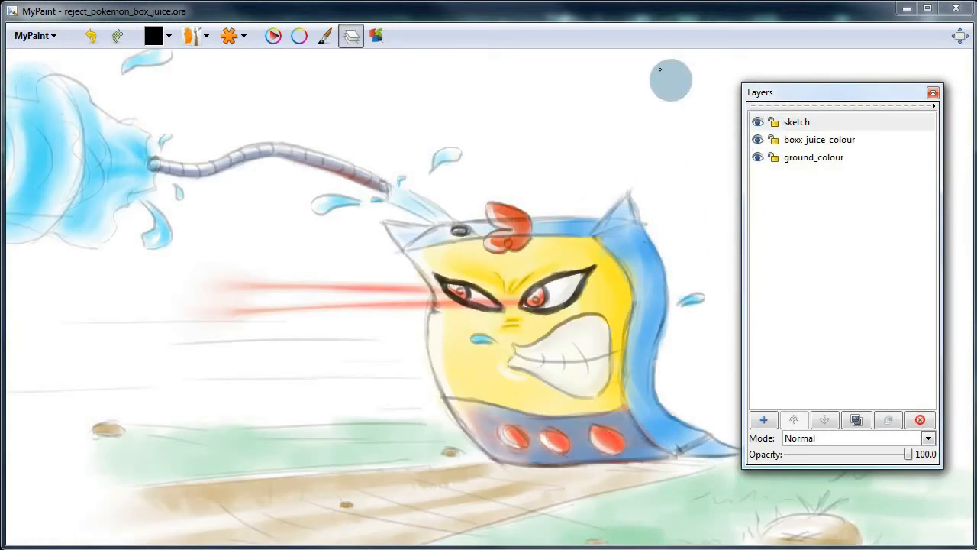
# Save As with format 'Multiple PNG transparent (*.XXX.png)' to export each layer.
pyautogui.click(35, 35)
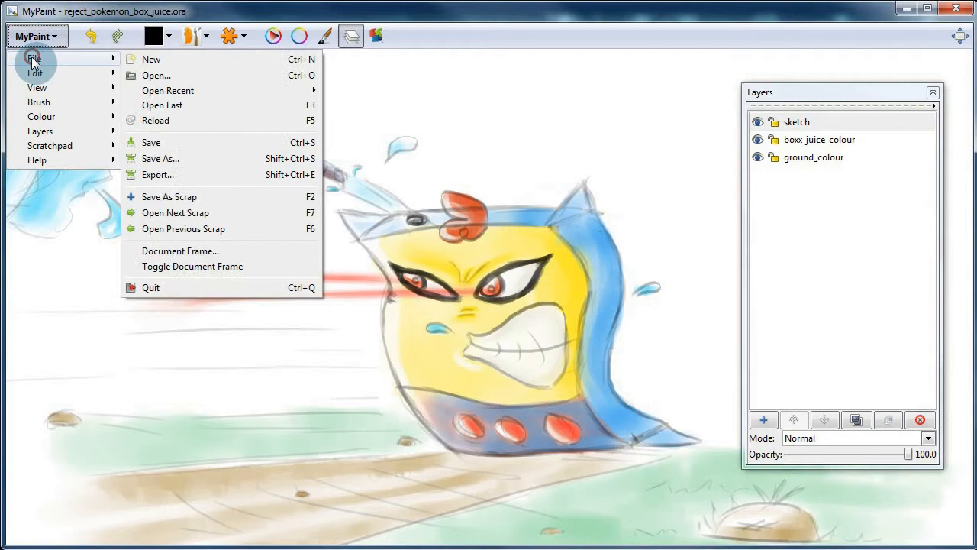
pyautogui.click(151, 142)
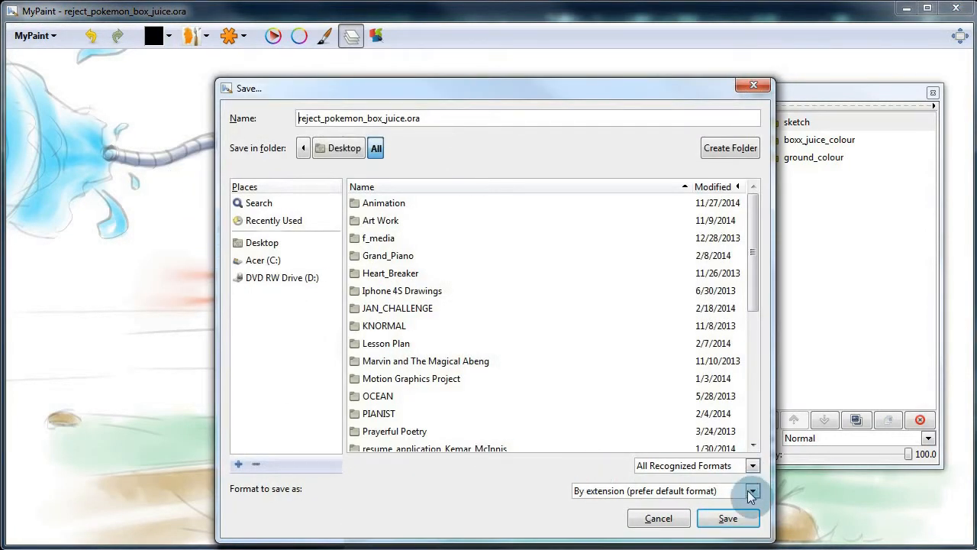
pyautogui.click(751, 491)
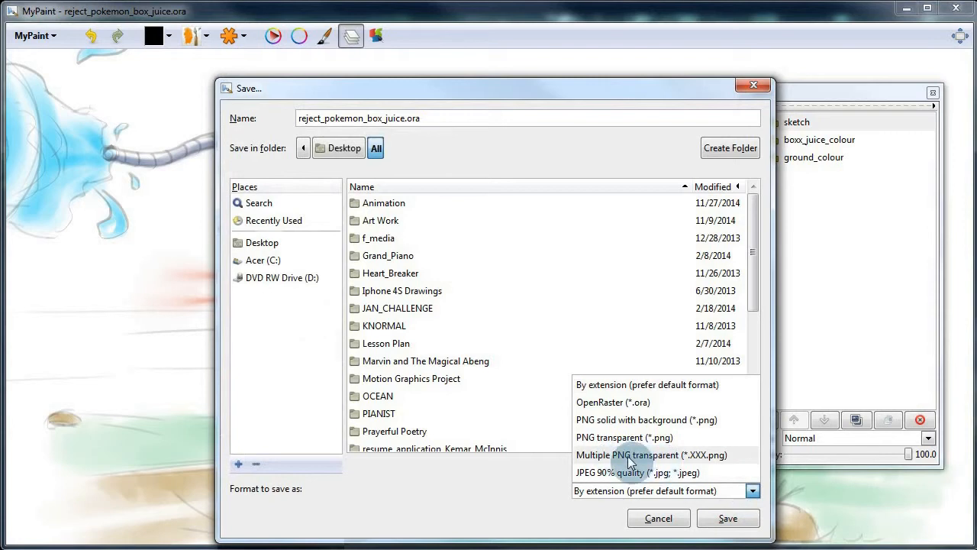
pyautogui.click(651, 454)
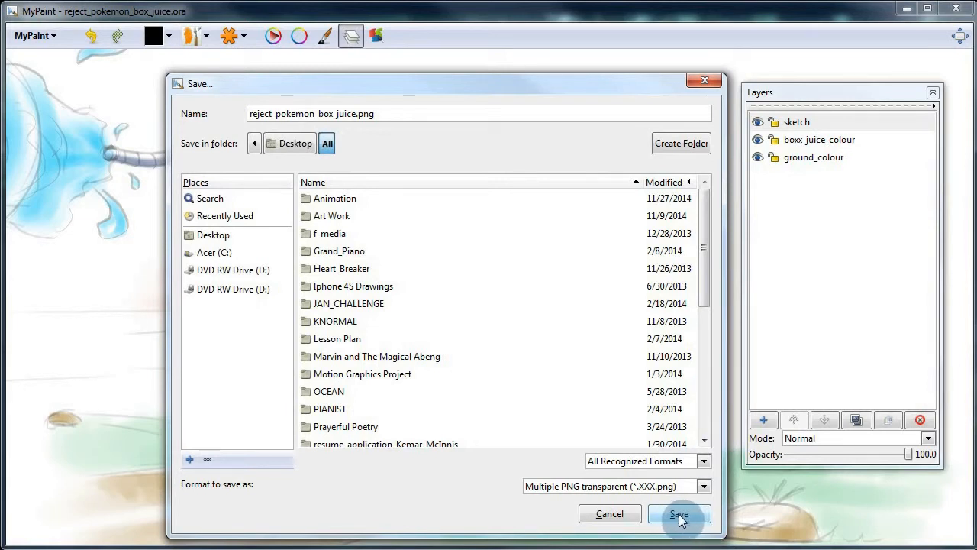
pyautogui.click(678, 513)
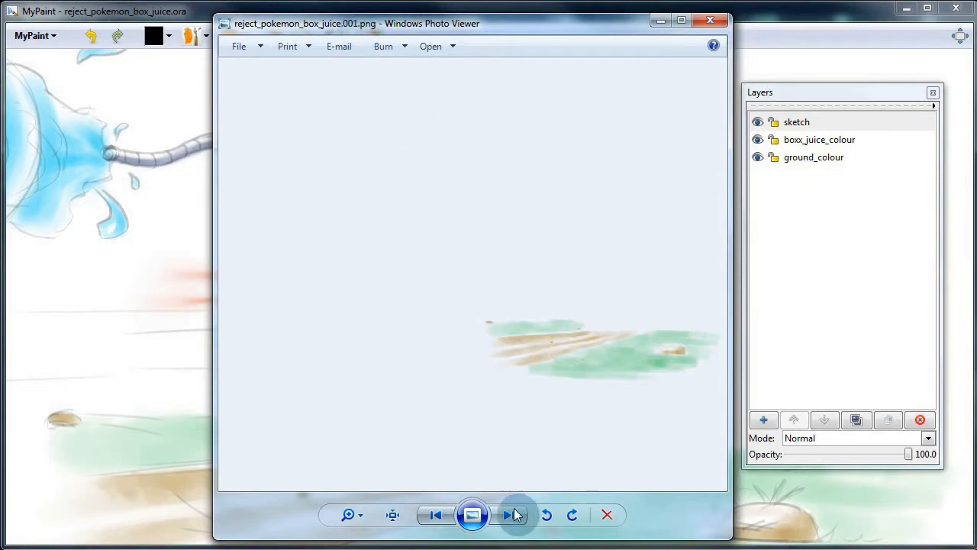
# Browse the exported 001, 002 and 003 layer PNGs with the Next button.
pyautogui.click(508, 514)
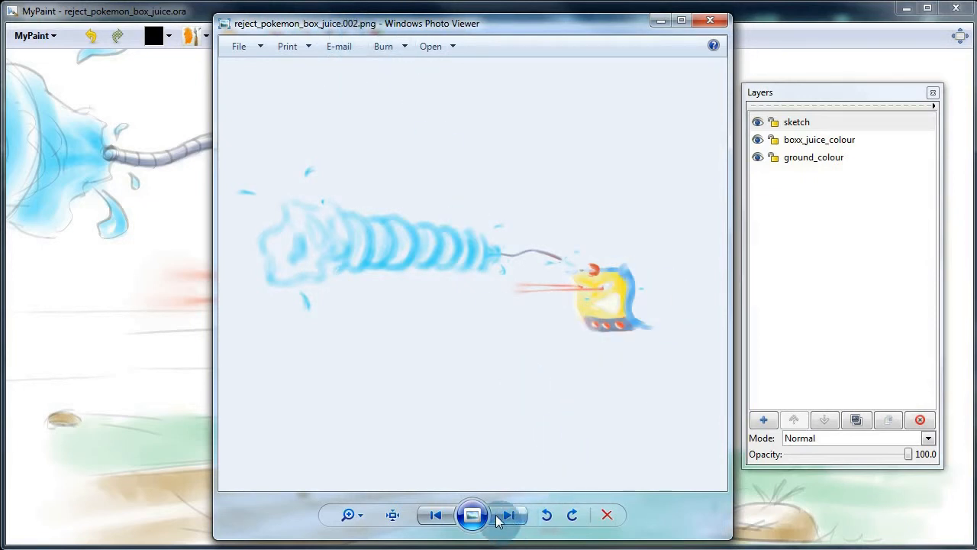
pyautogui.click(509, 513)
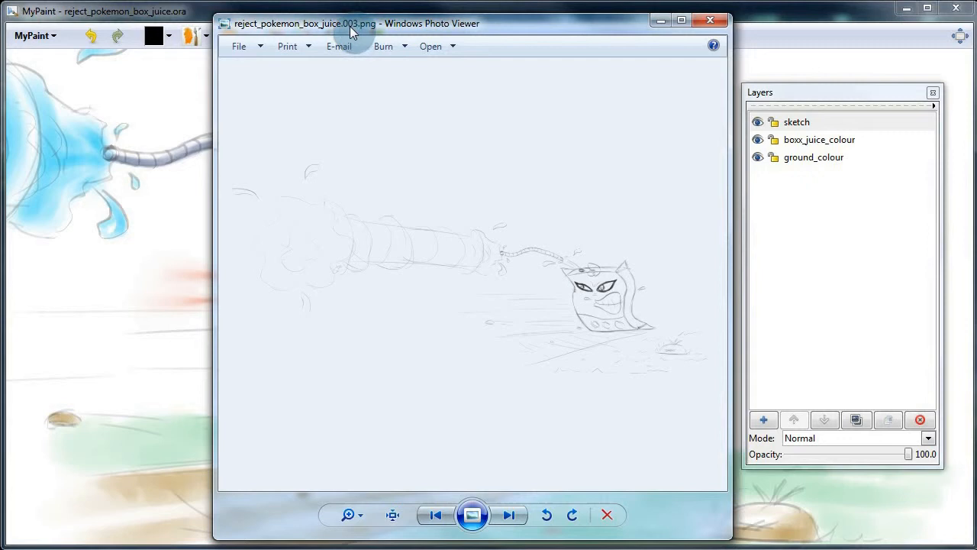
pyautogui.moveTo(479, 122)
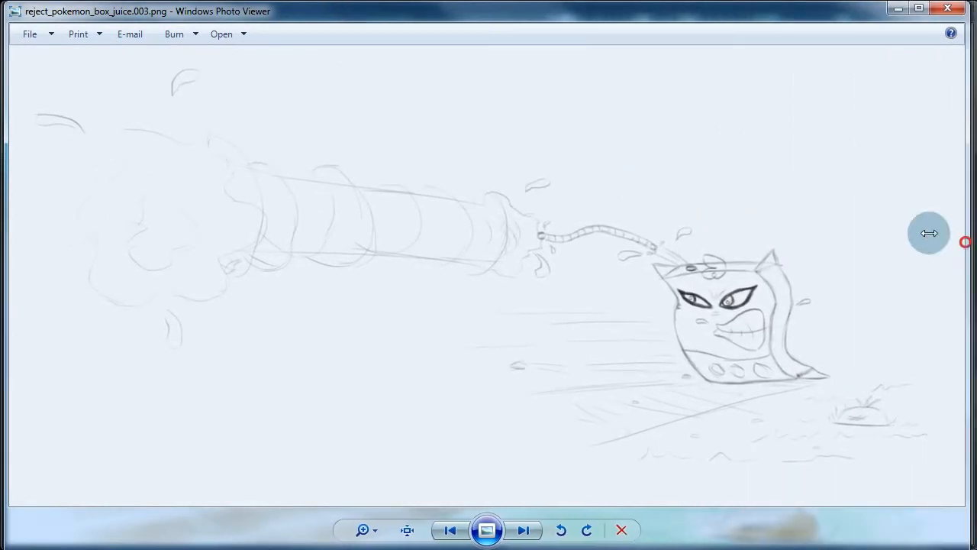
pyautogui.click(450, 530)
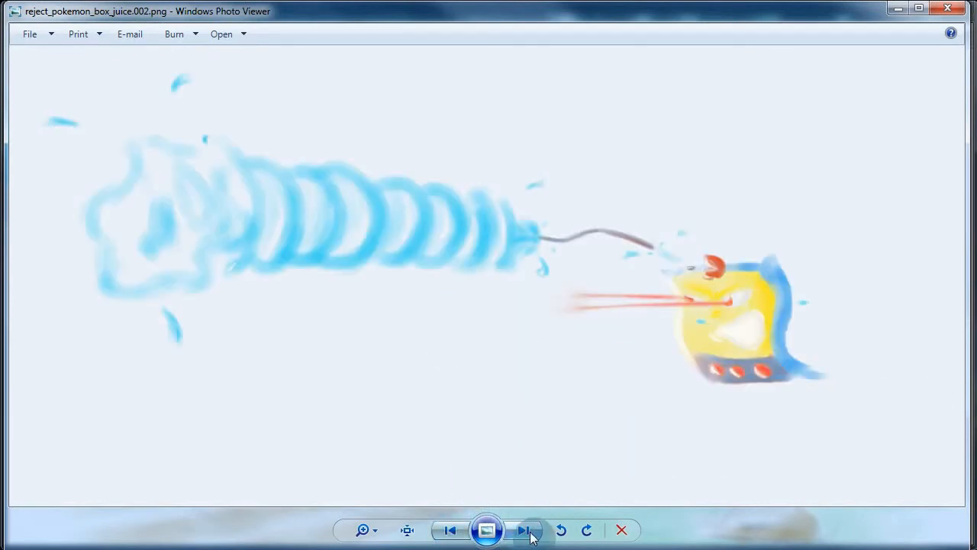
pyautogui.click(525, 530)
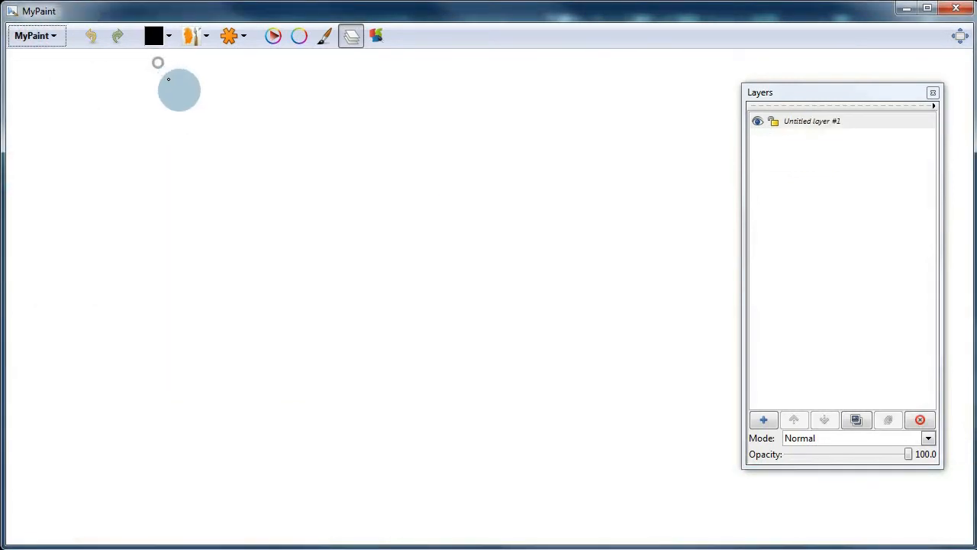
# Select and start renaming the untitled layer, then add a new layer above ground.
pyautogui.click(812, 121)
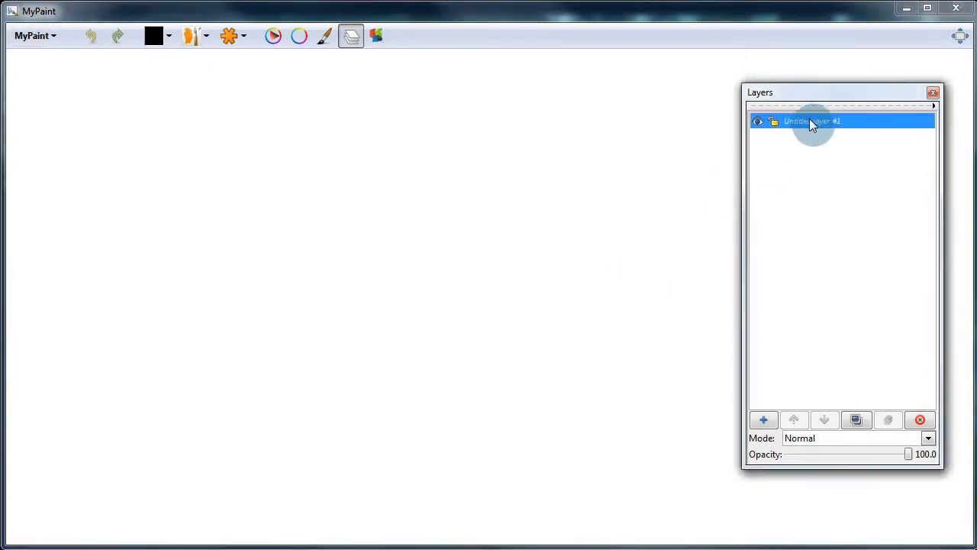
pyautogui.doubleClick(811, 121)
pyautogui.write('ground')
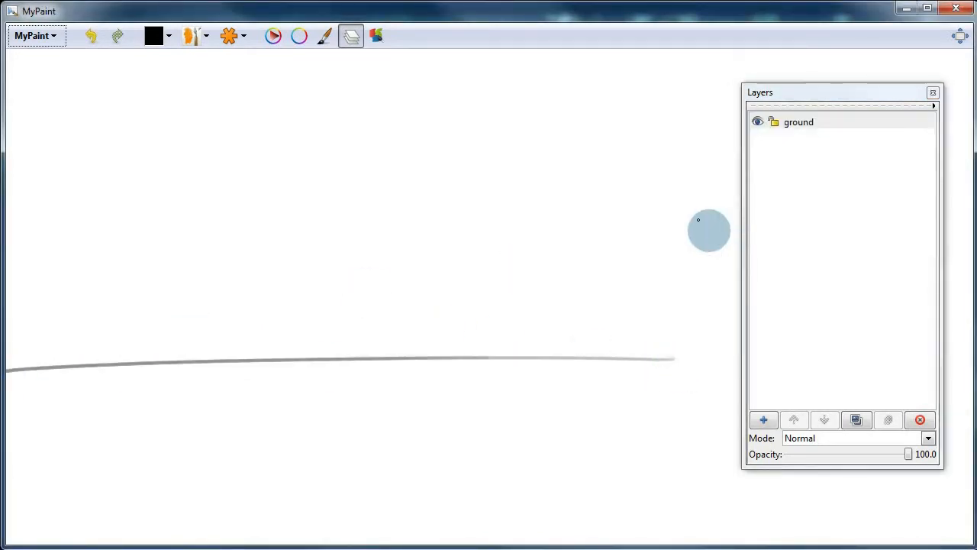
pyautogui.click(763, 420)
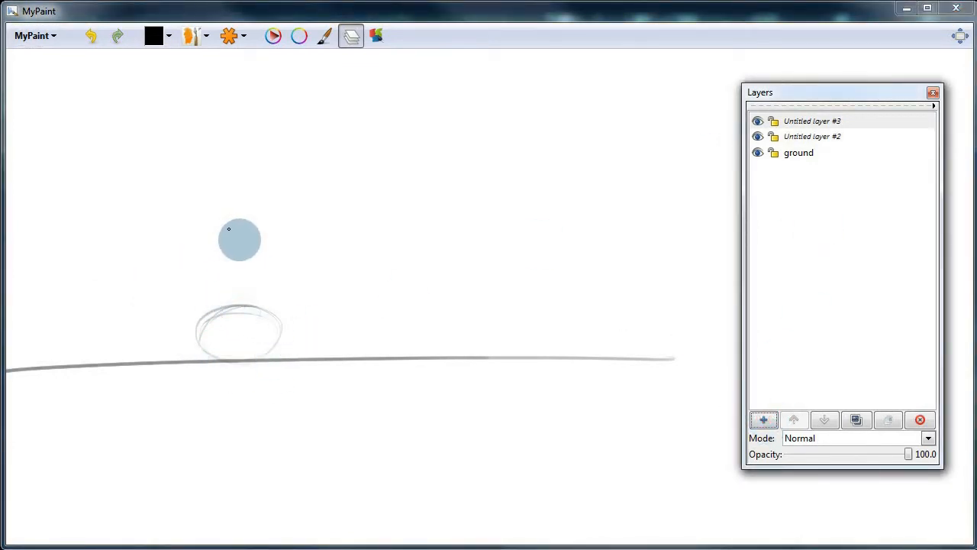
# Sketch two squashed ball outlines on the ground line and add another layer.
pyautogui.moveTo(239, 239); pyautogui.dragTo(197, 344)
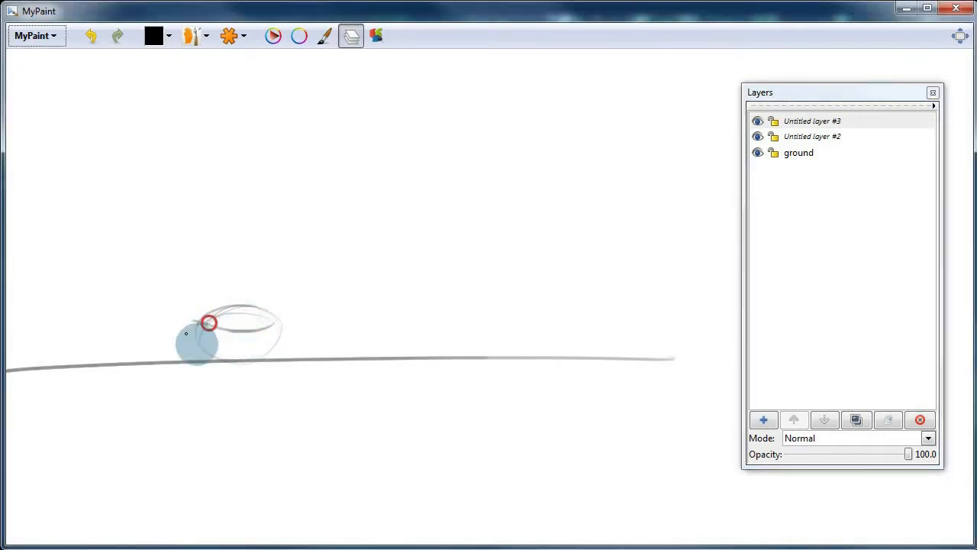
pyautogui.moveTo(209, 322); pyautogui.dragTo(252, 329)
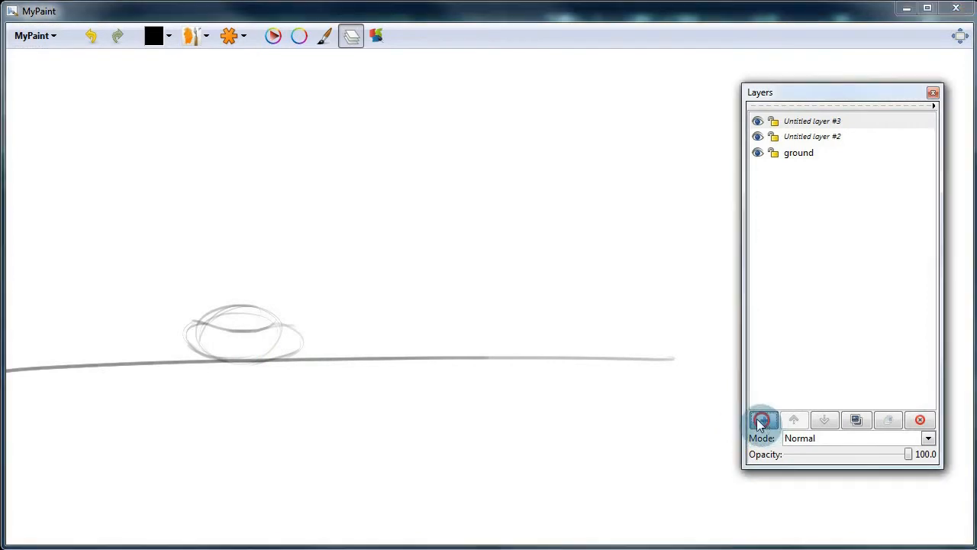
pyautogui.click(763, 420)
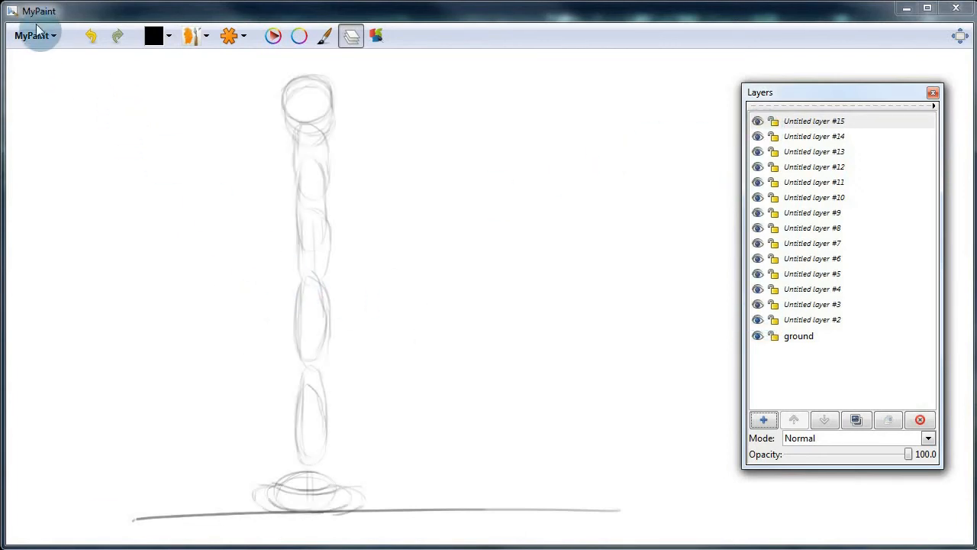
# Save the drawing as ball_bounce using the Multiple PNG transparent format.
pyautogui.click(32, 36)
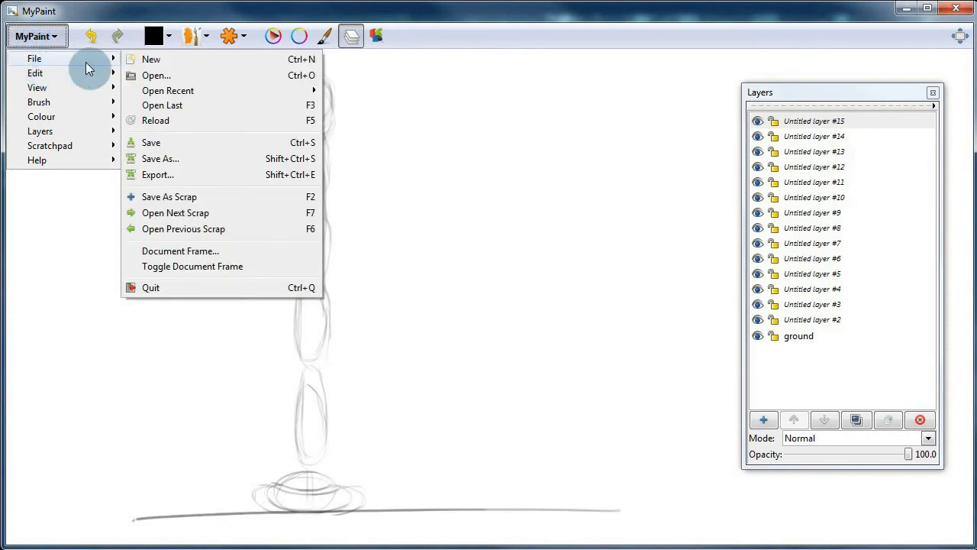
pyautogui.click(151, 142)
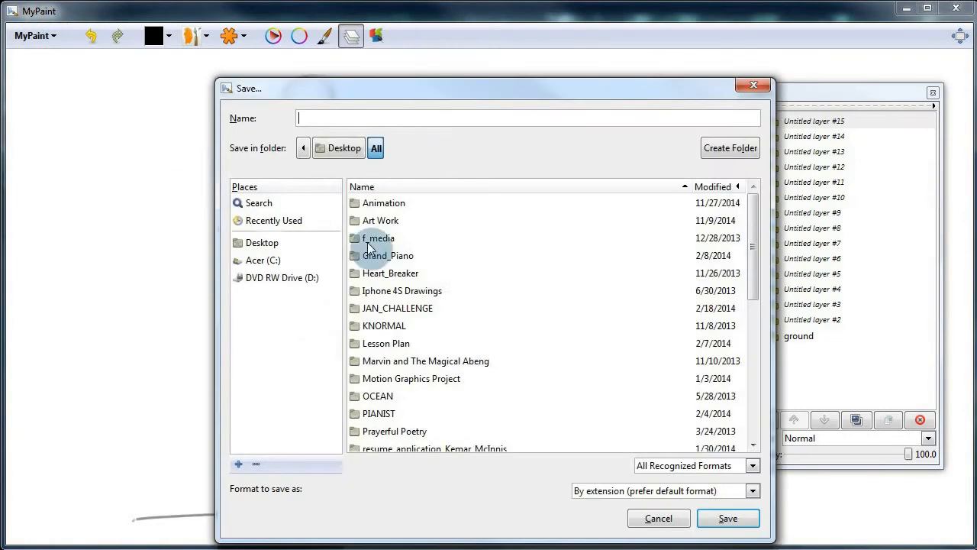
pyautogui.click(752, 491)
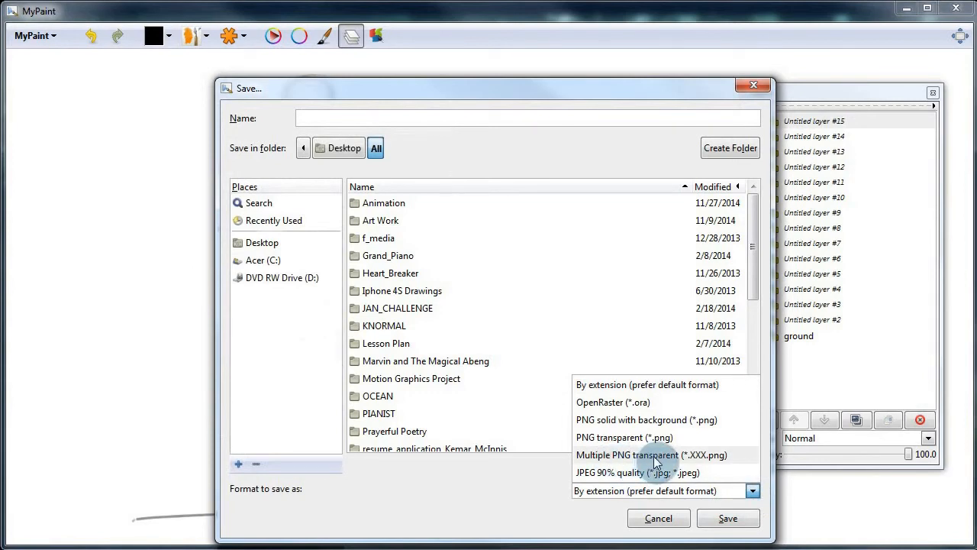
pyautogui.click(652, 454)
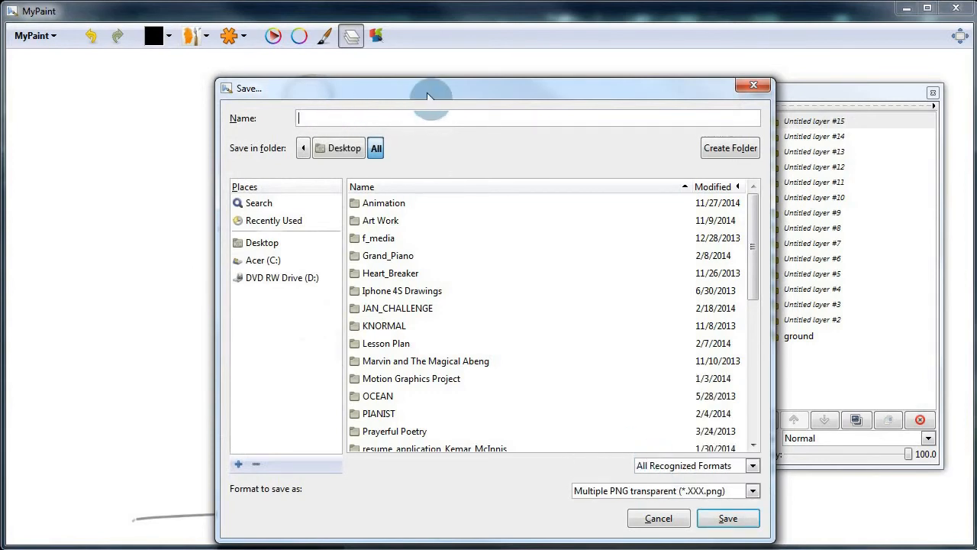
pyautogui.write('b')
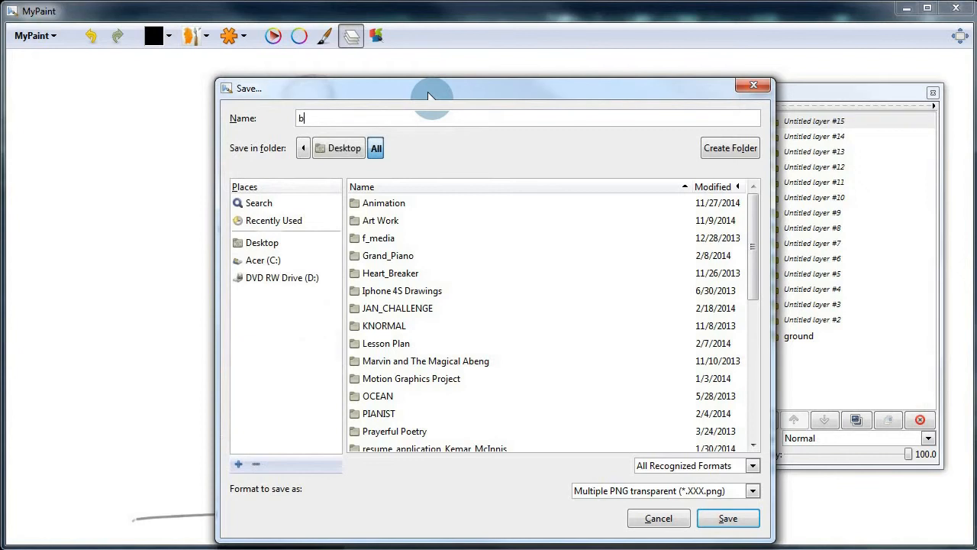
pyautogui.write('all_bounce')
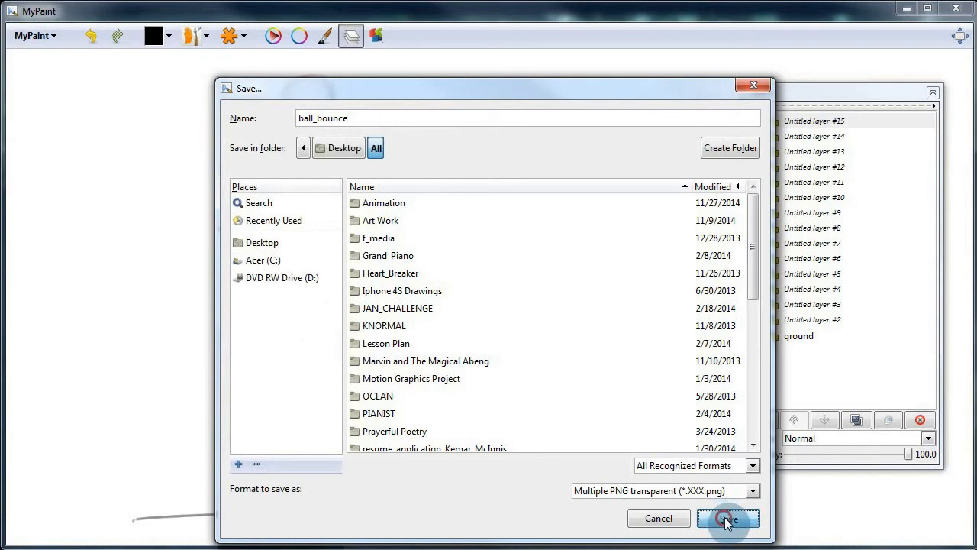
pyautogui.click(728, 518)
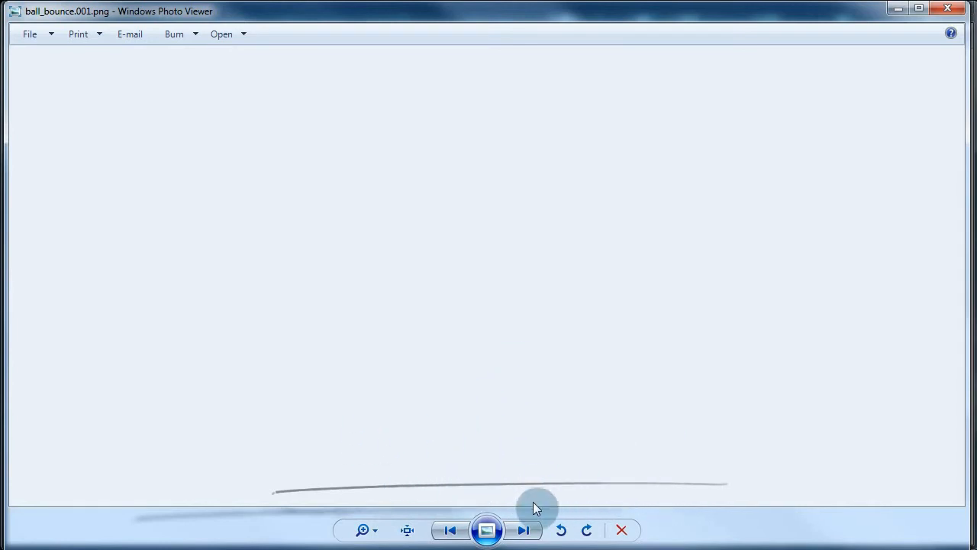
# Advance through six exported ball_bounce frames in Windows Photo Viewer.
pyautogui.click(524, 530)
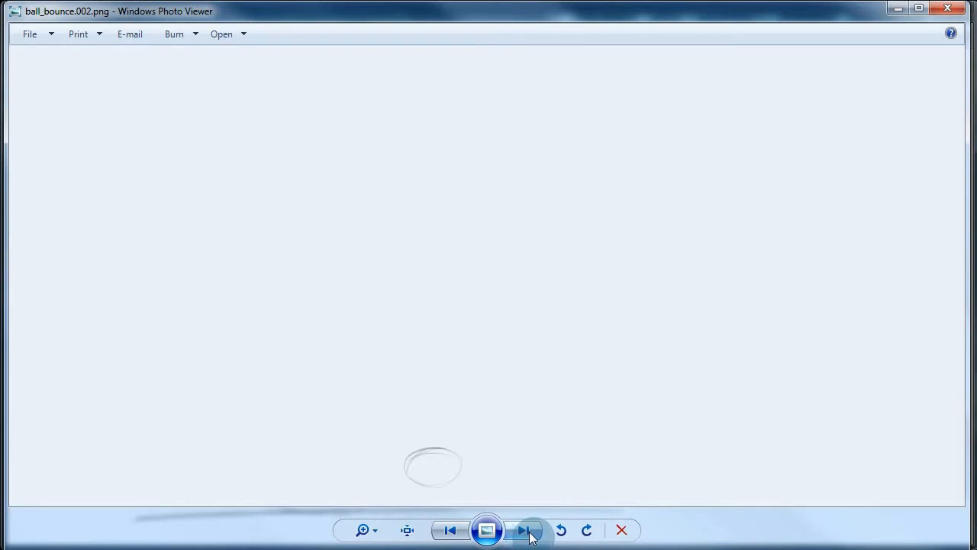
pyautogui.click(524, 530)
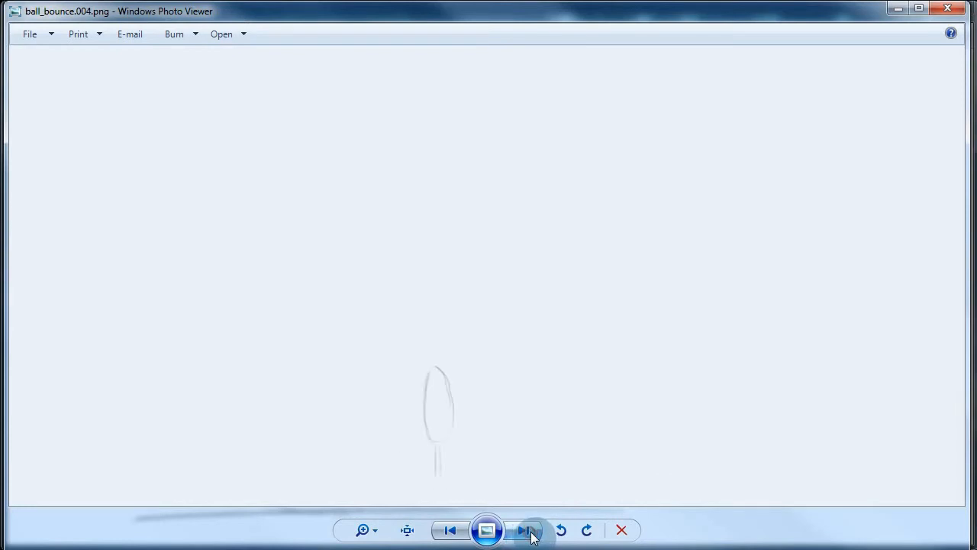
pyautogui.click(525, 530)
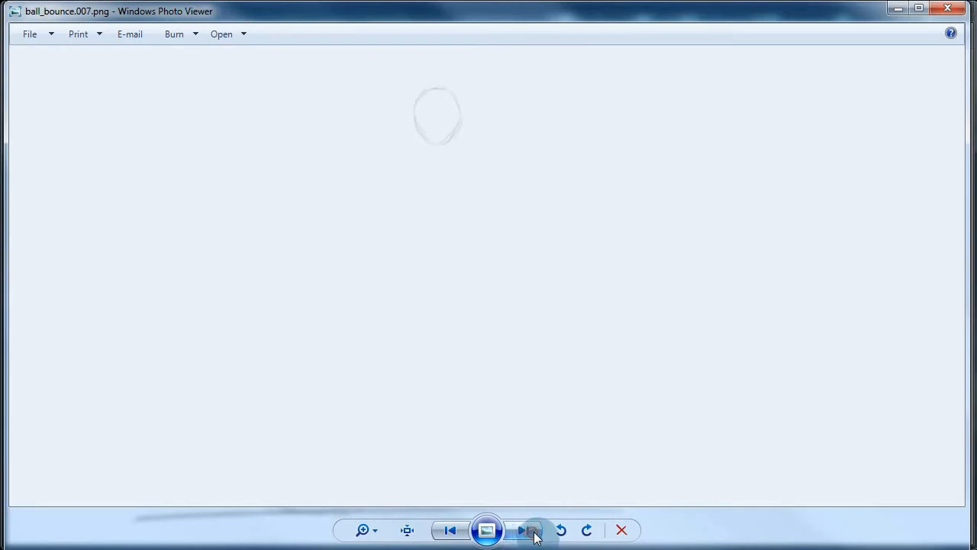
pyautogui.click(525, 530)
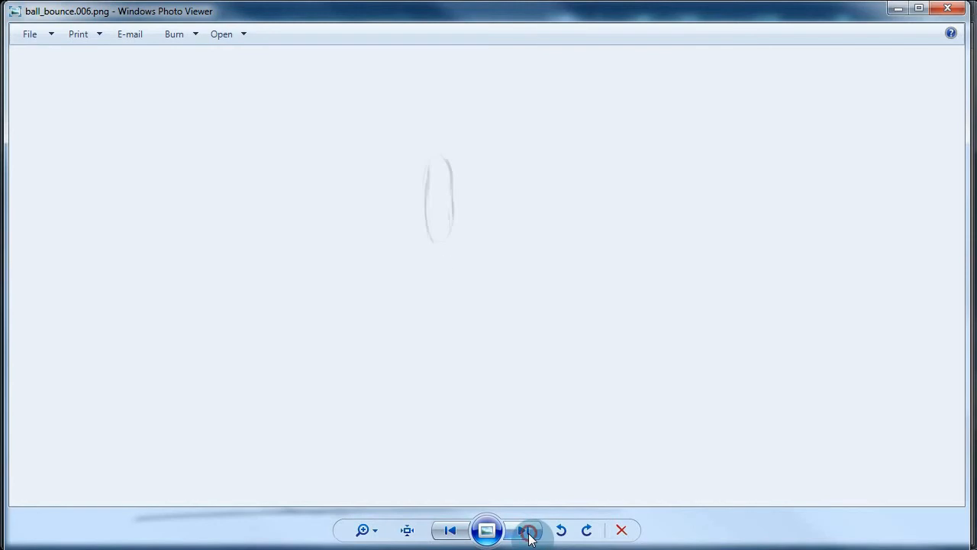
pyautogui.click(529, 530)
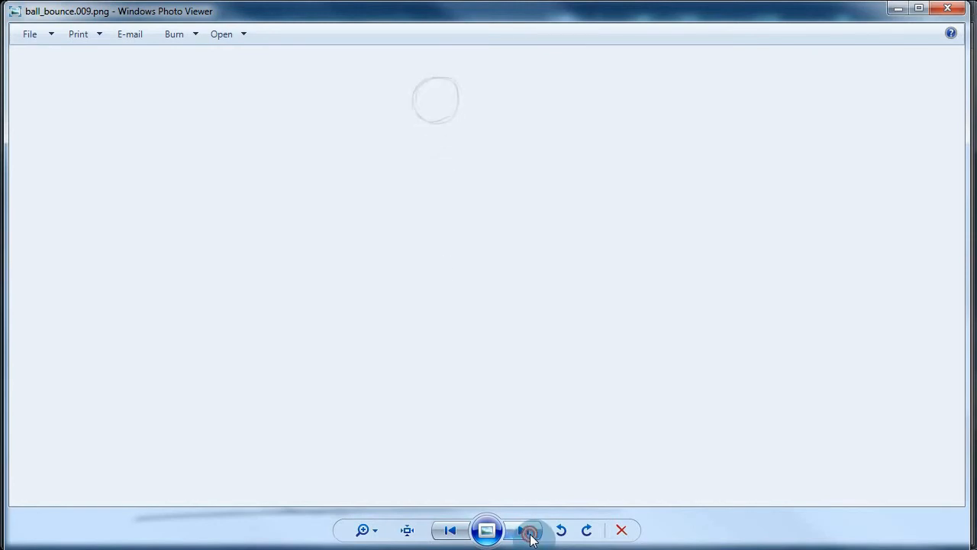
pyautogui.click(529, 530)
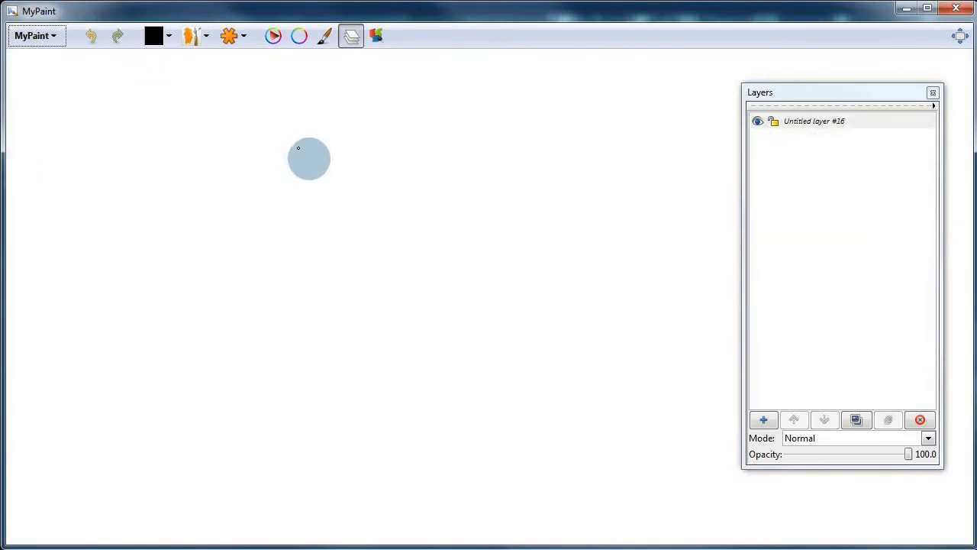
# Open the File options from MyPaint's main menu in the blank drawing.
pyautogui.click(35, 36)
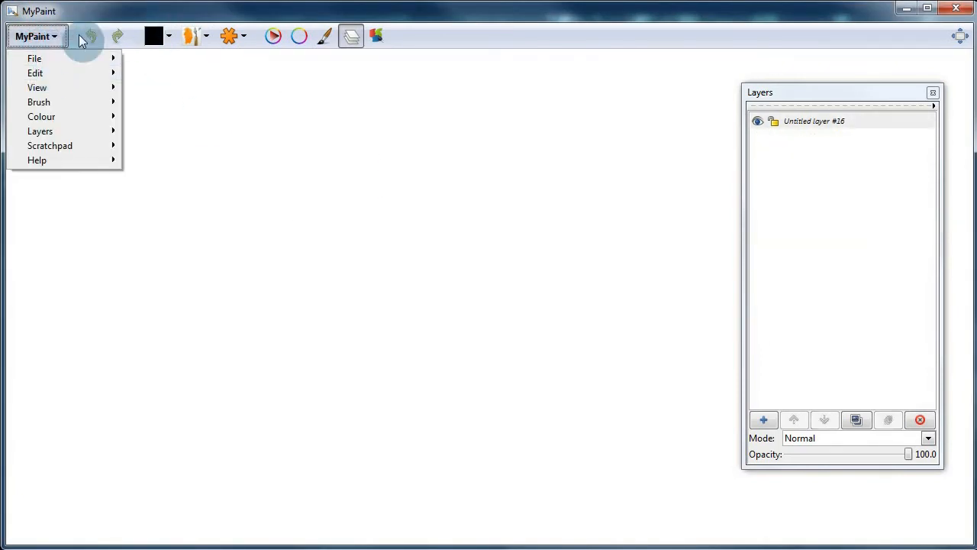
pyautogui.click(34, 59)
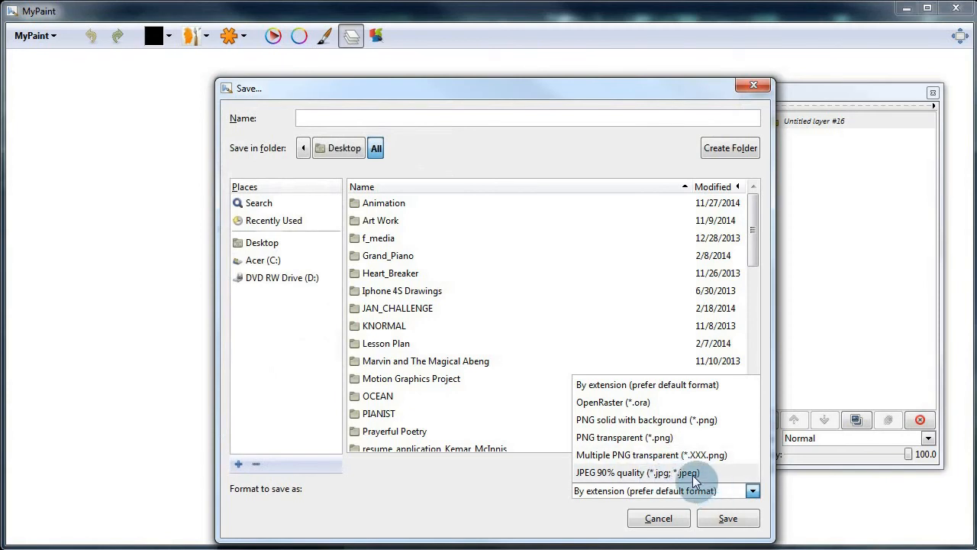
pyautogui.moveTo(657, 437)
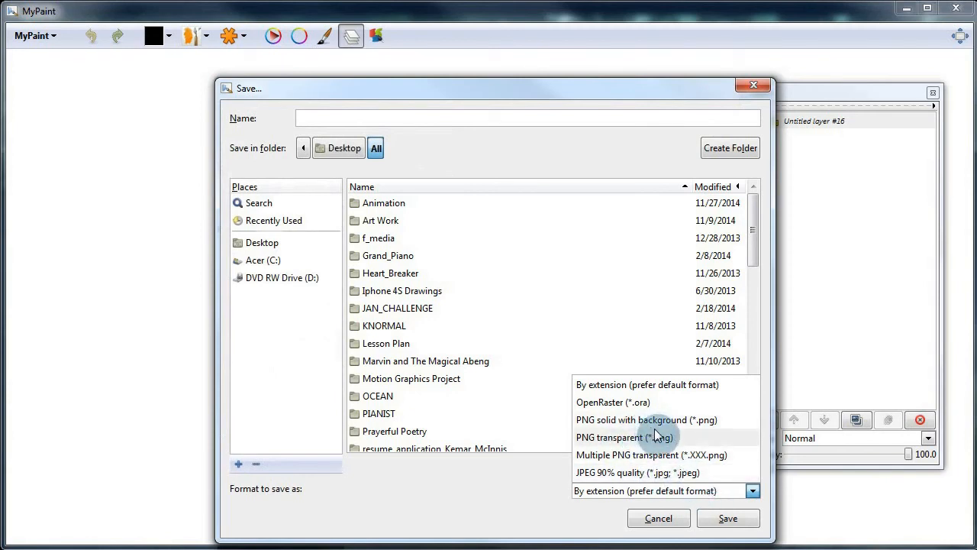